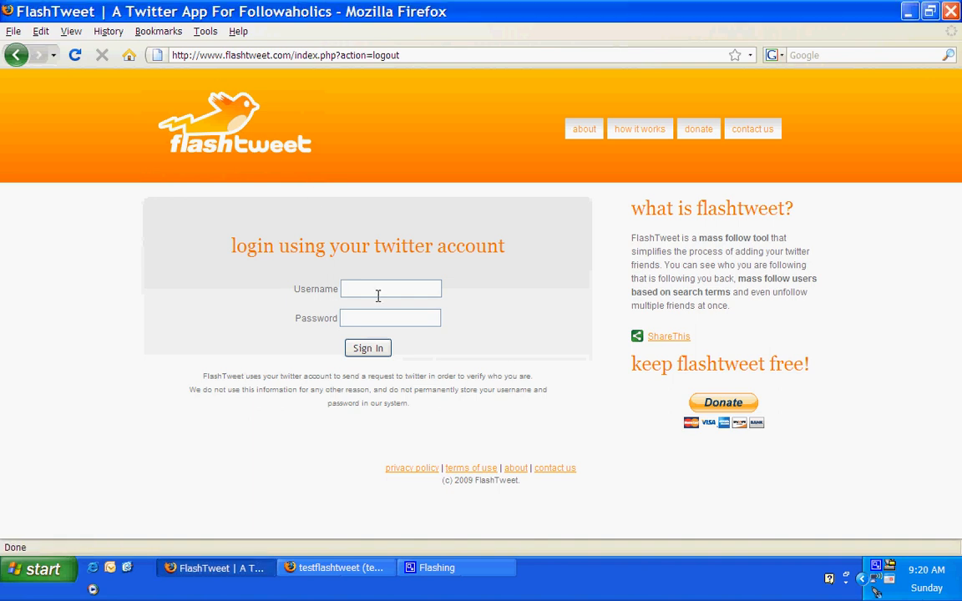
- Enter 'test' as the username and choose testflashtweet from the autocomplete
text(test)
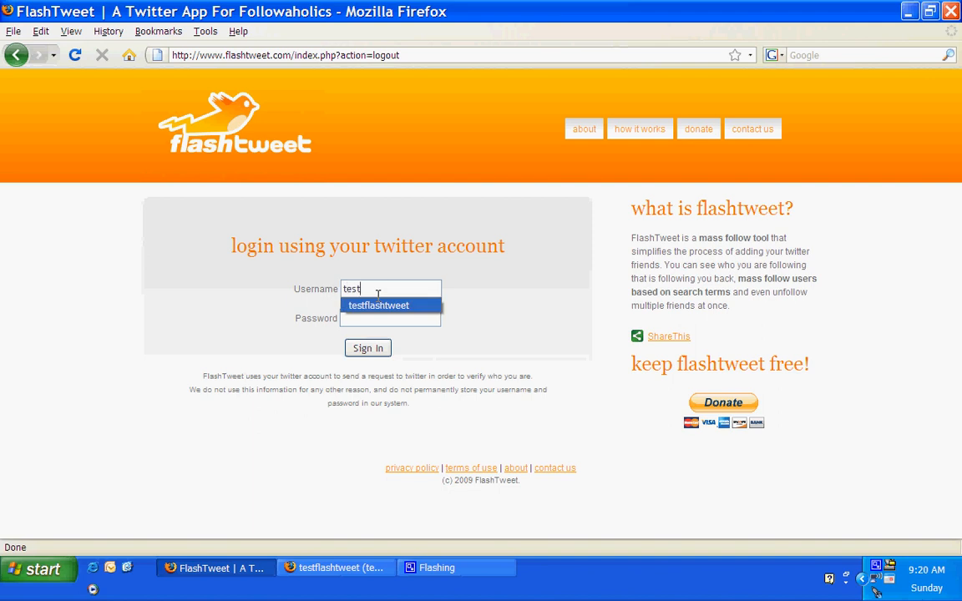
click(367, 349)
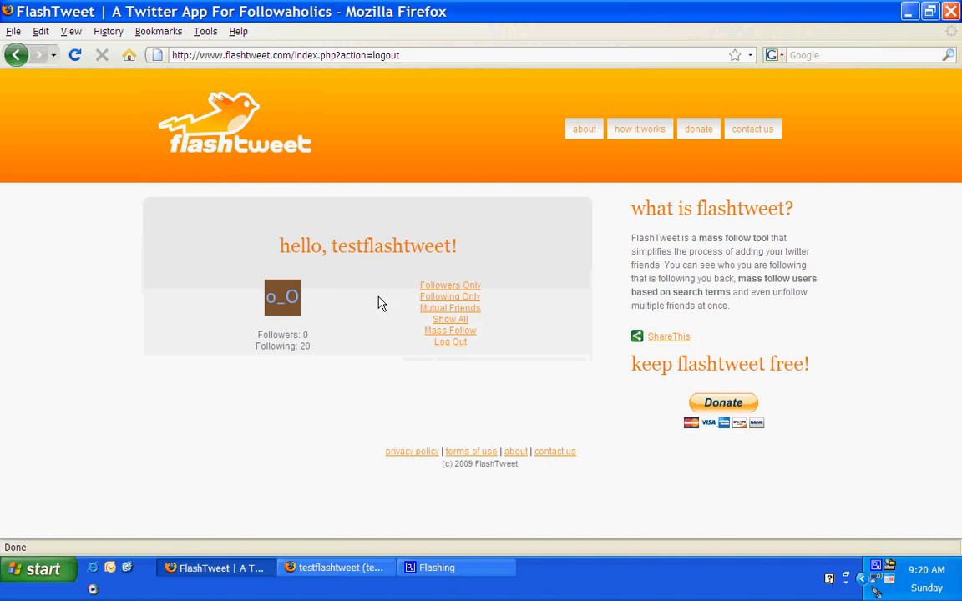
mouse_move(482, 292)
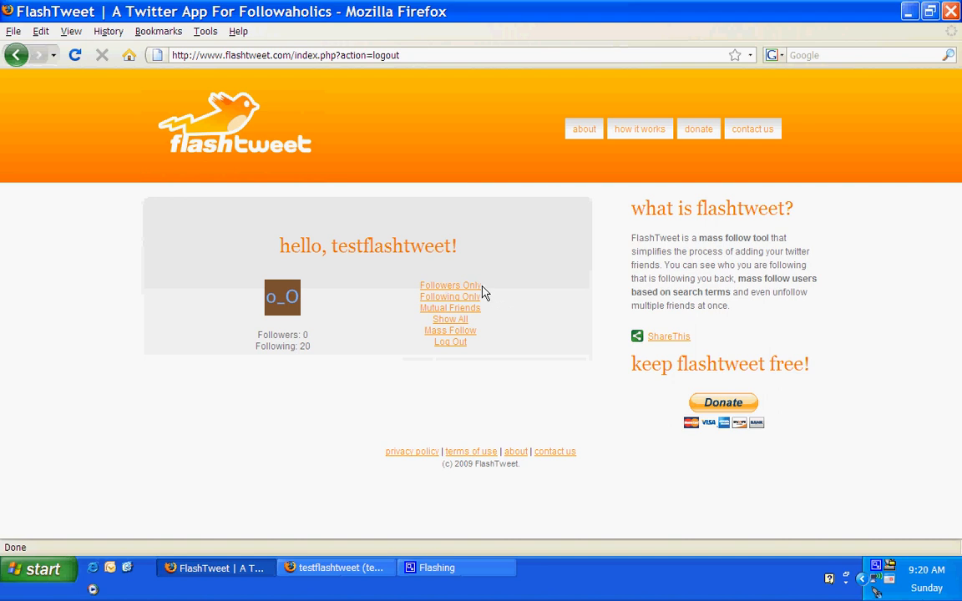
mouse_move(449, 285)
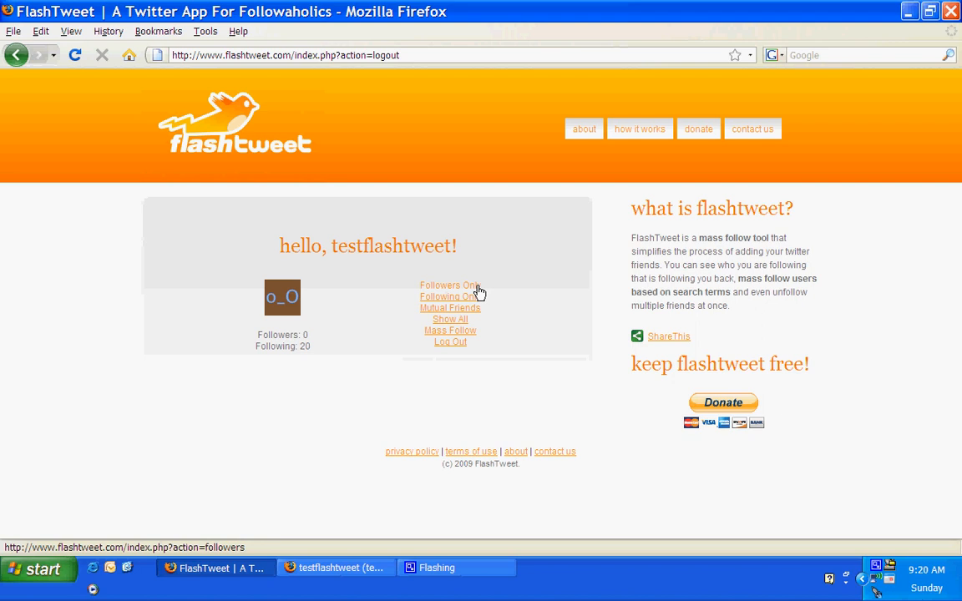
mouse_move(451, 297)
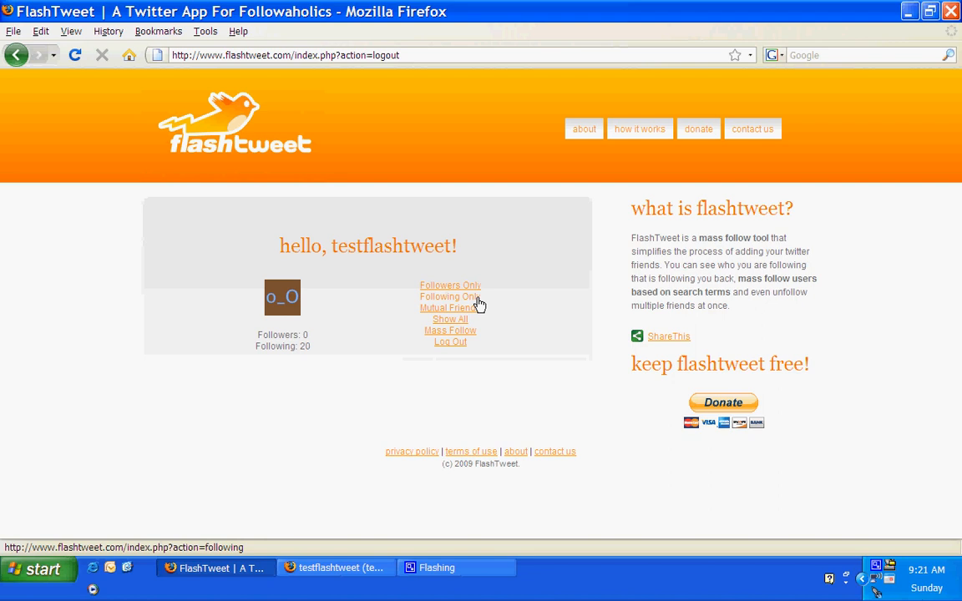
mouse_move(474, 317)
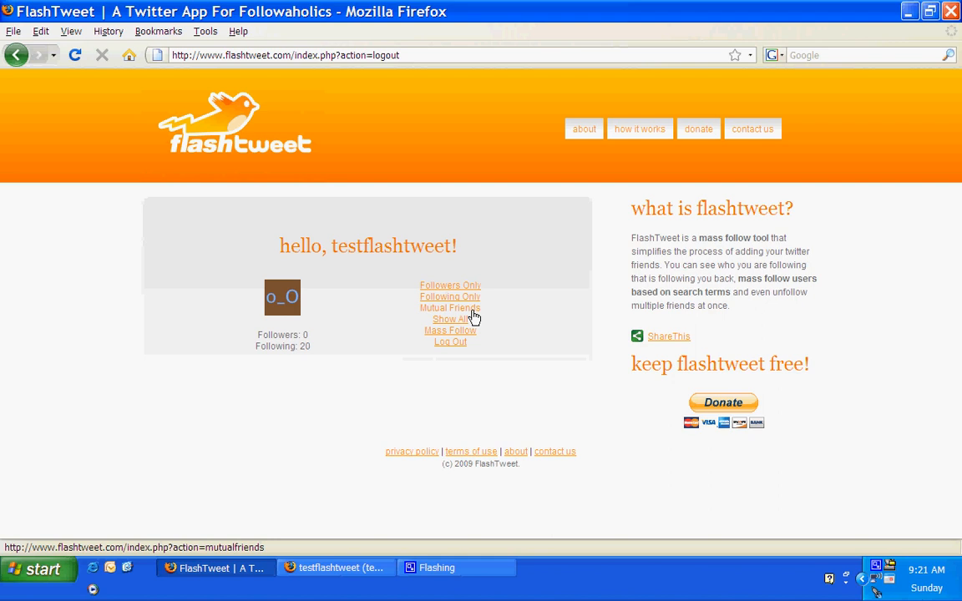
mouse_move(474, 317)
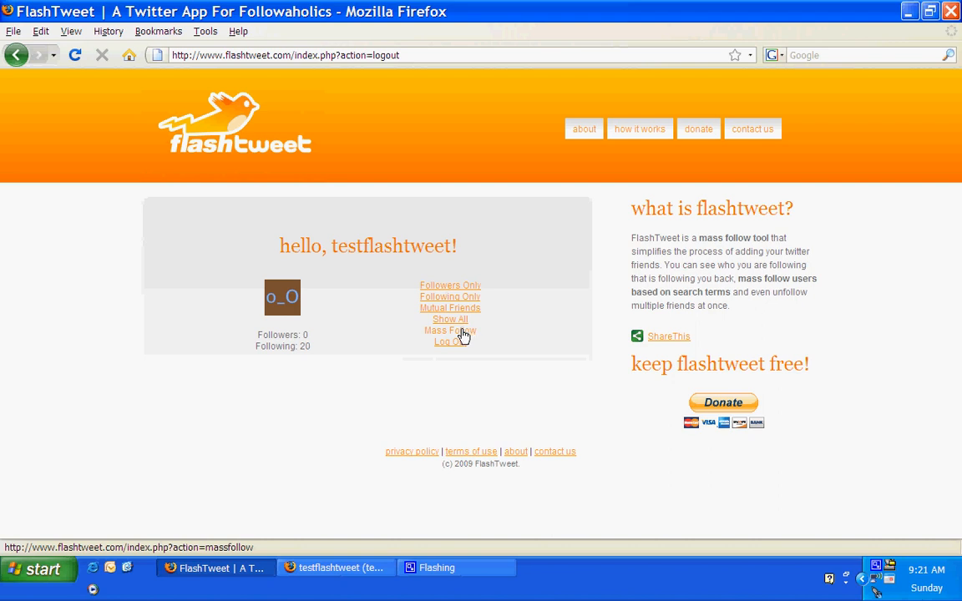
- In Mass Follow, set flashtweetapp as the Follow Friends From account via the 'flas' autocomplete
click(449, 330)
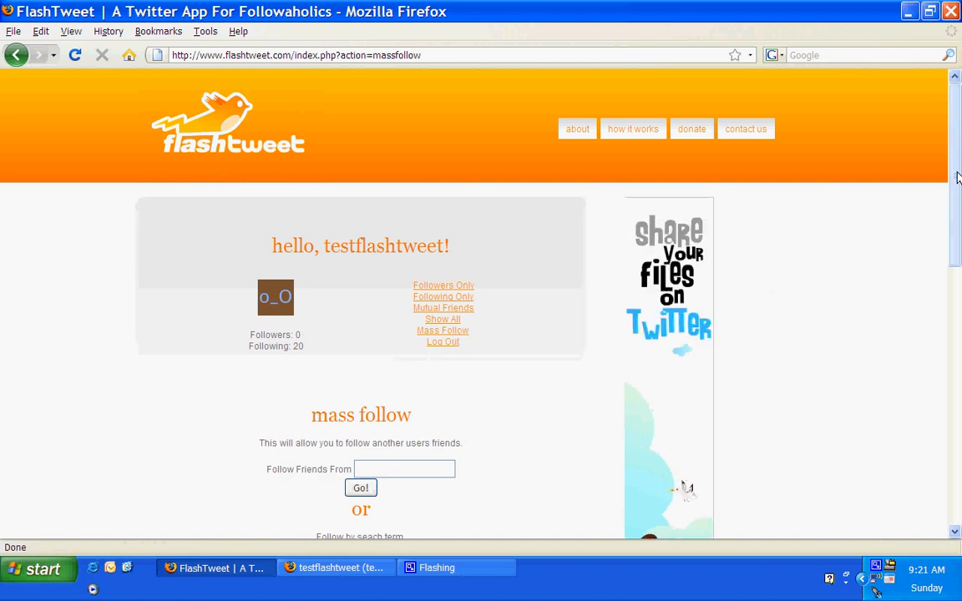
scroll(down, 3)
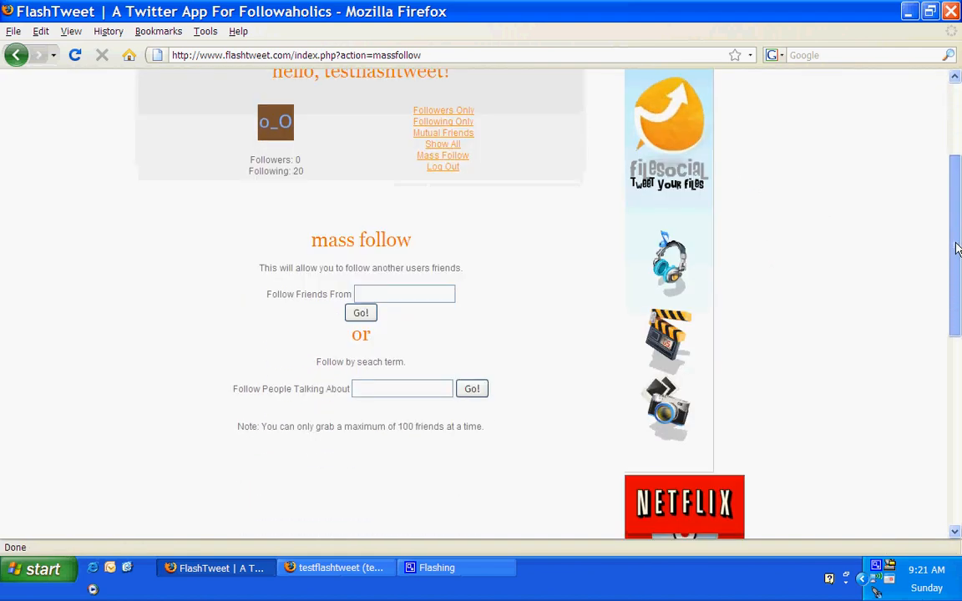
scroll(down, 3)
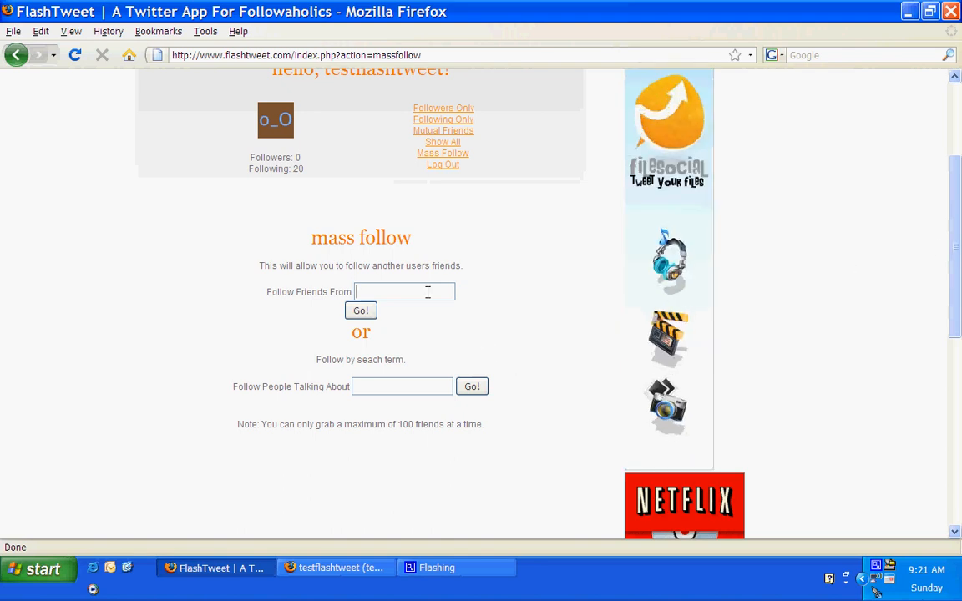
text(flashtweet)
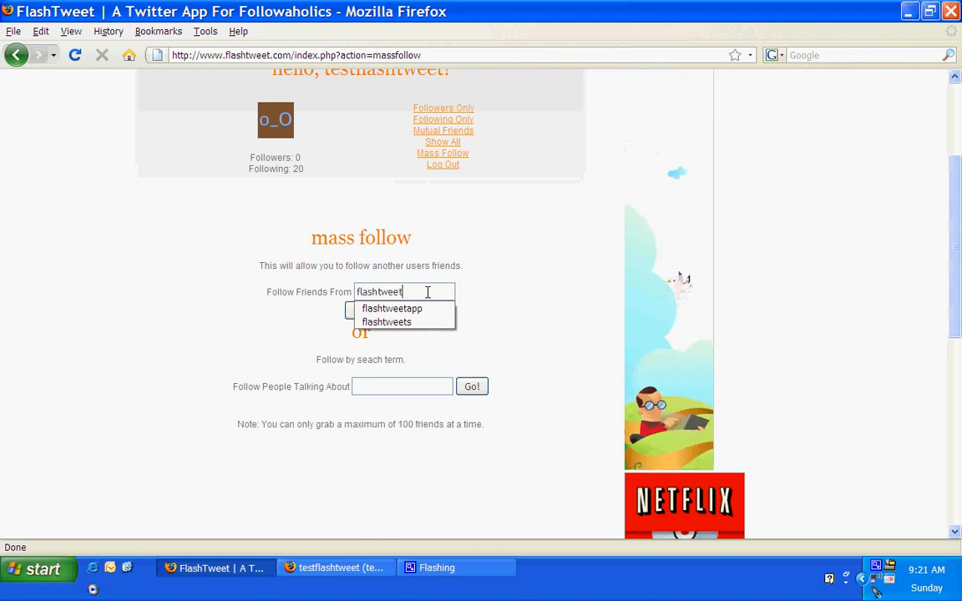
click(390, 307)
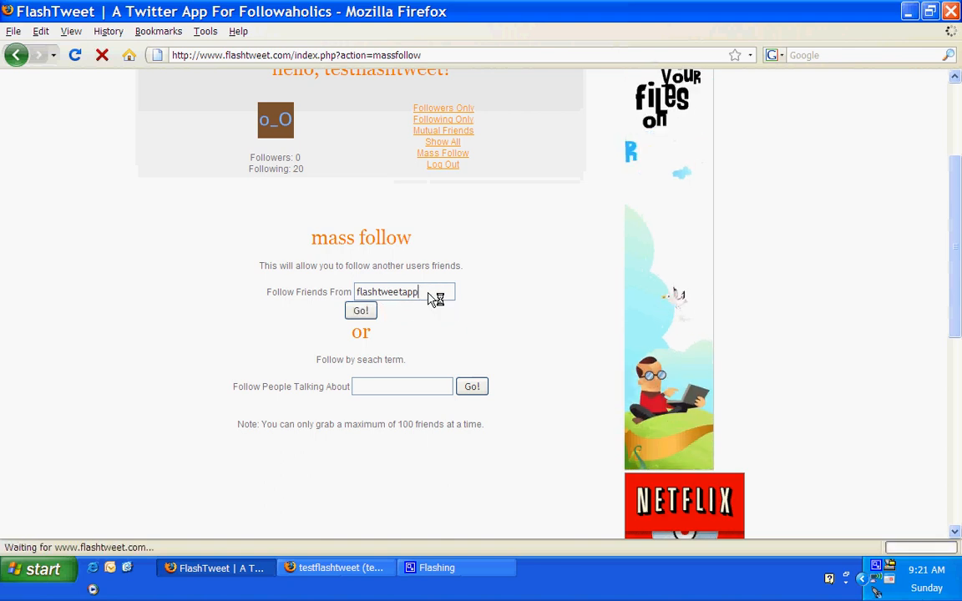
- Load flashtweetapp's followers, check all on the first page and follow them
click(360, 309)
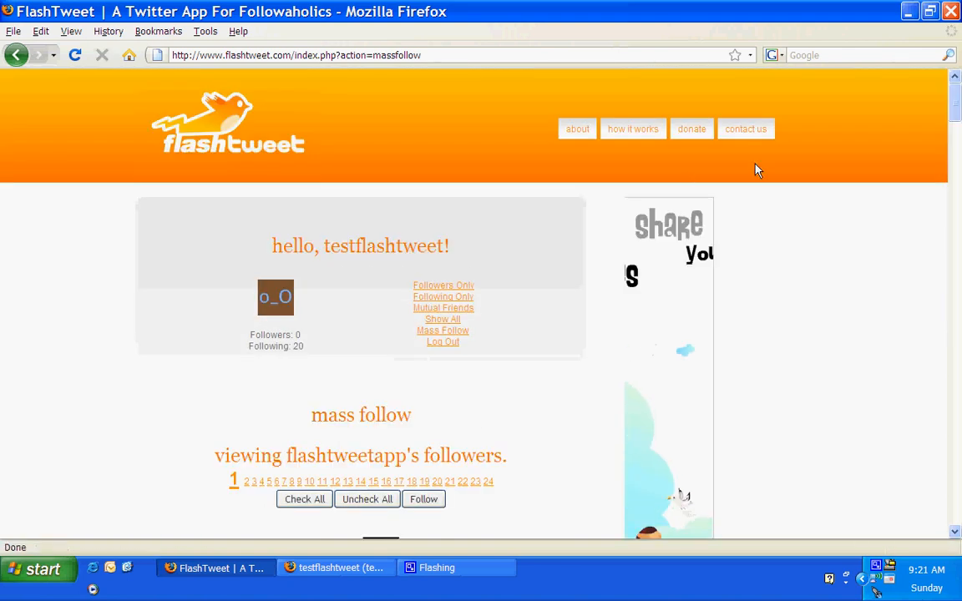
scroll(down, 3)
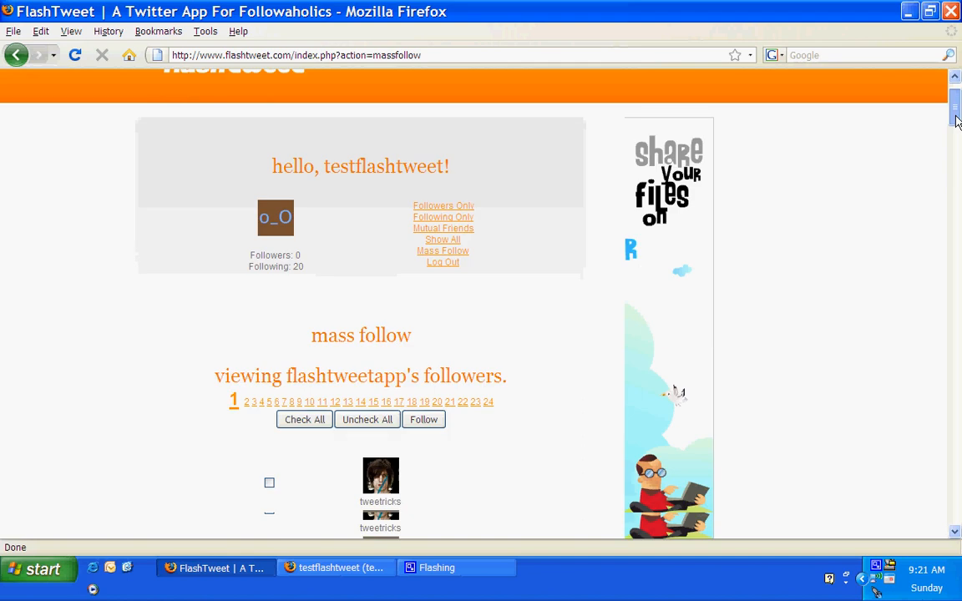
scroll(down, 3)
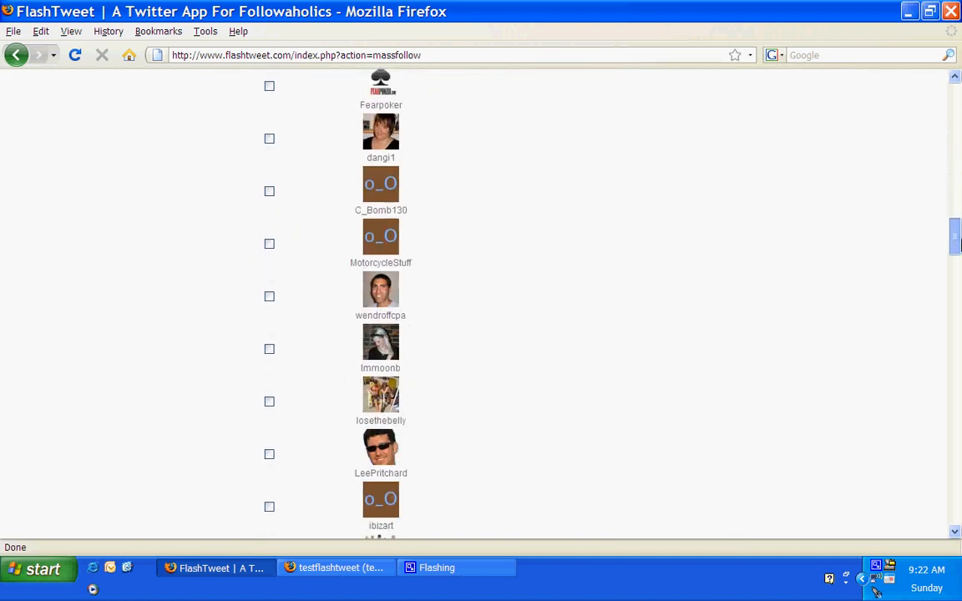
scroll(down, 3)
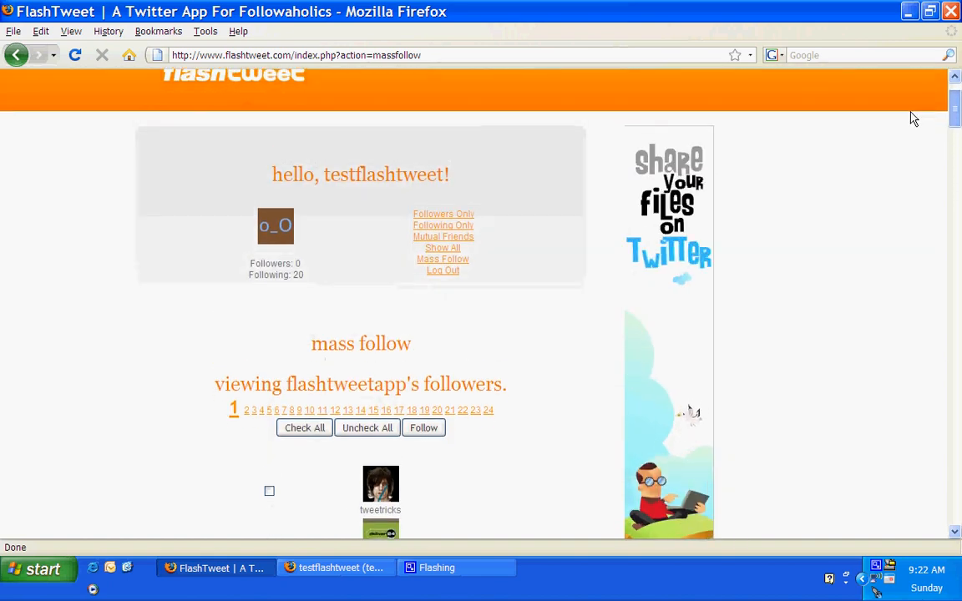
scroll(down, 3)
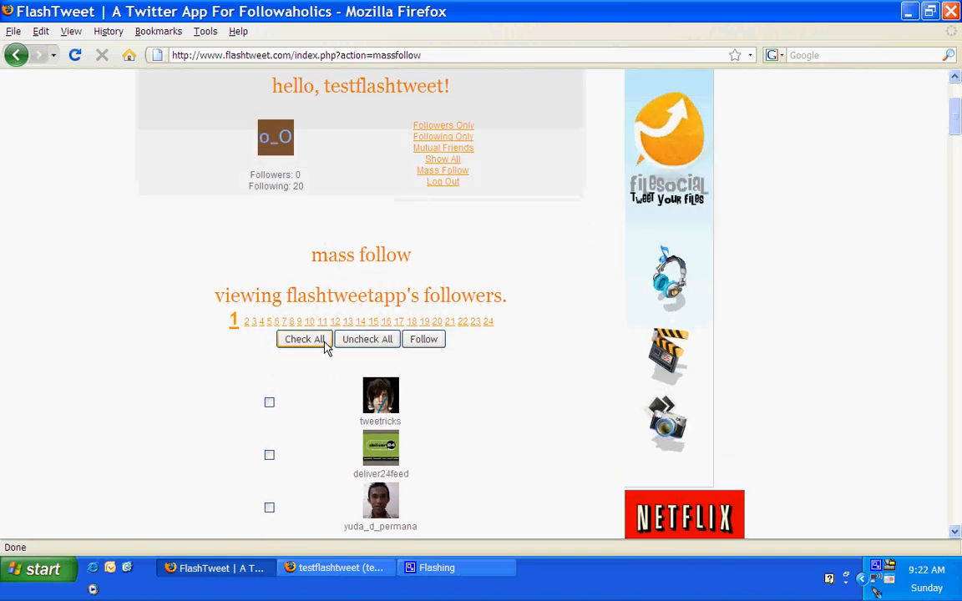
click(304, 339)
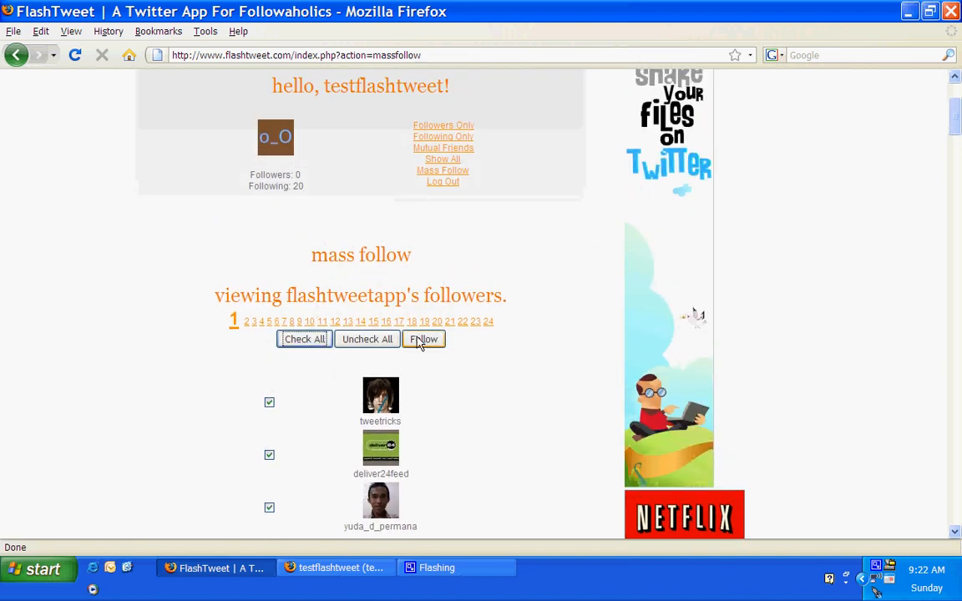
click(424, 339)
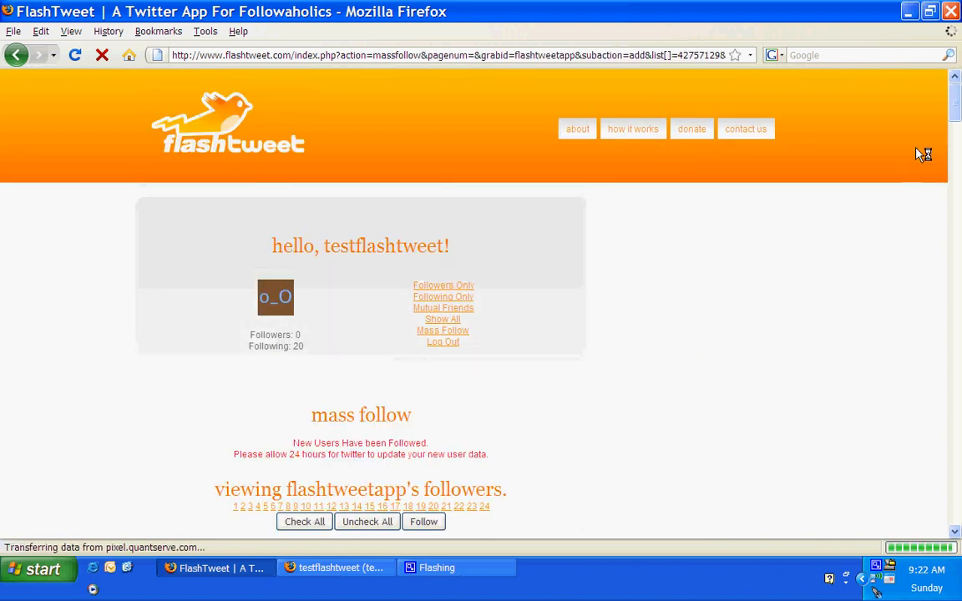
scroll(down, 3)
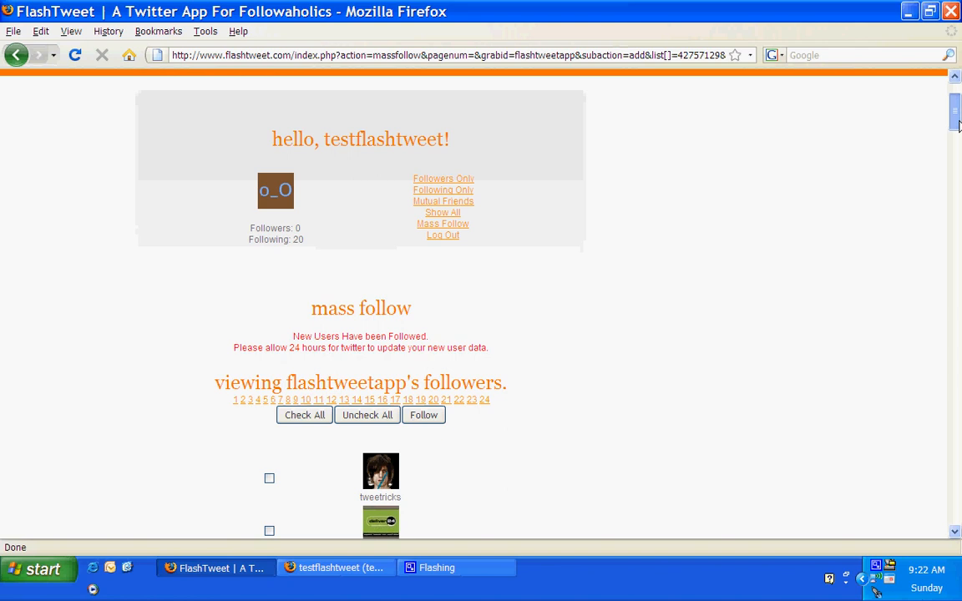
scroll(down, 3)
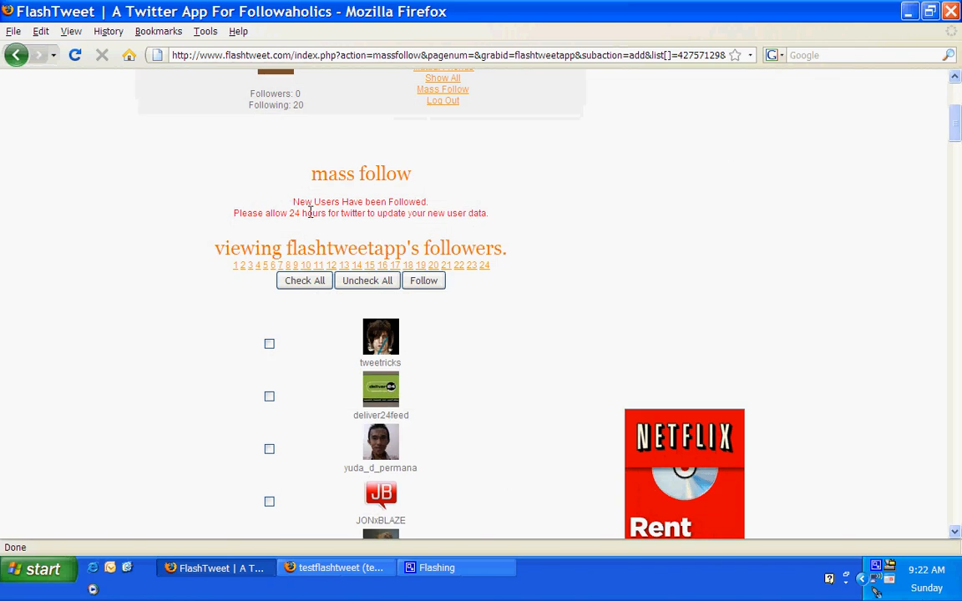
mouse_move(943, 117)
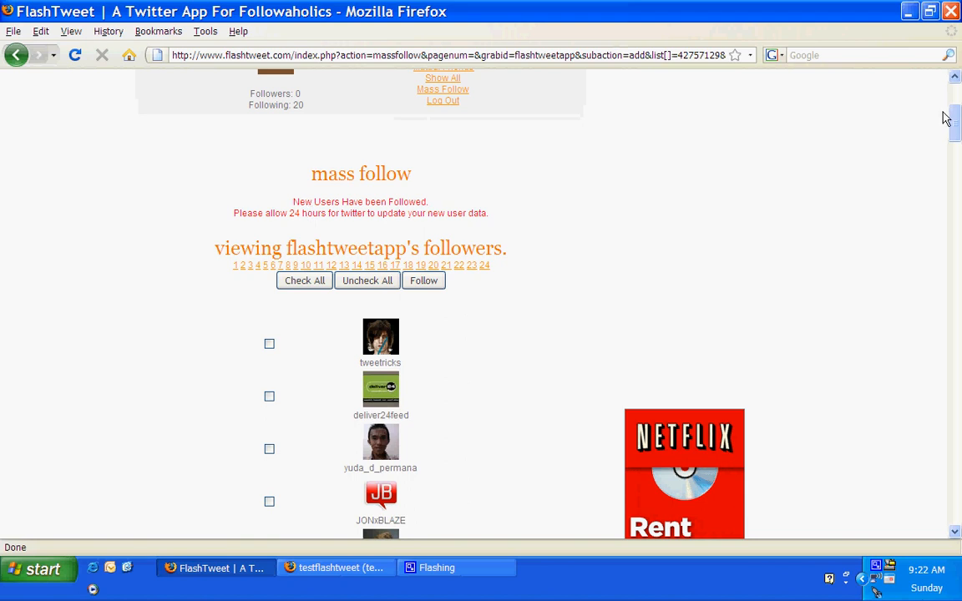
scroll(up, 3)
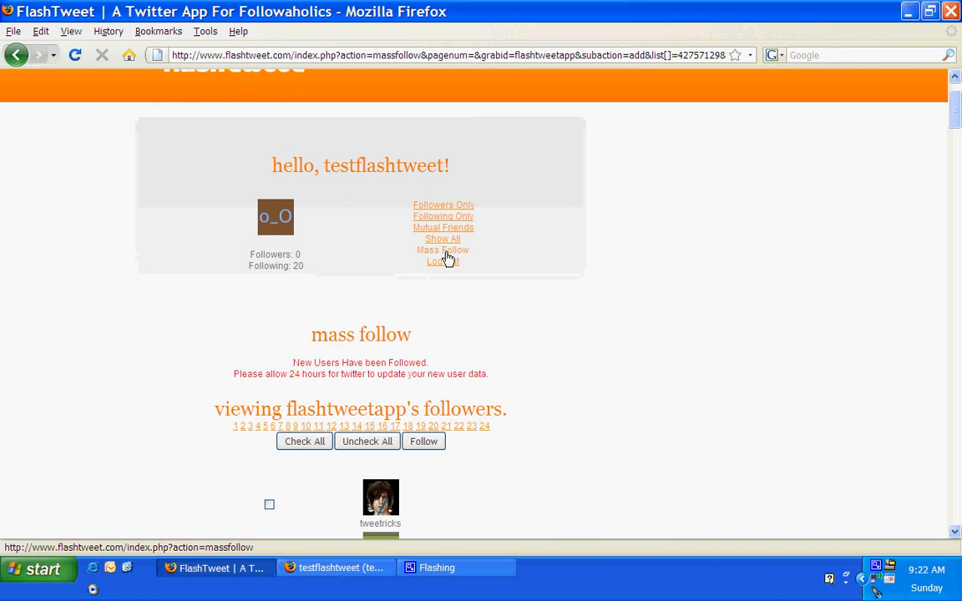
- In Mass Follow, search 'Follow People Talking About' for merlot
click(443, 251)
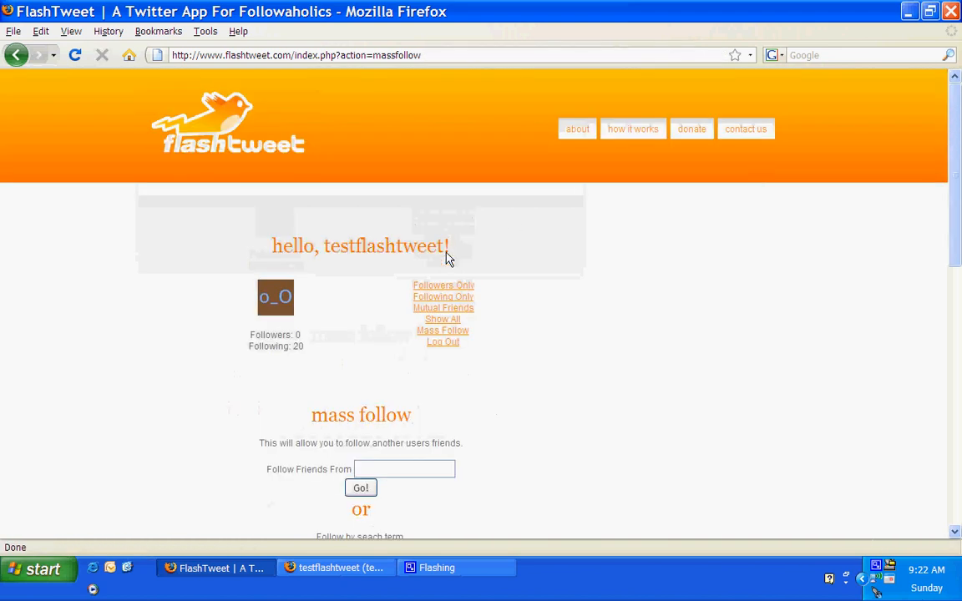
scroll(down, 3)
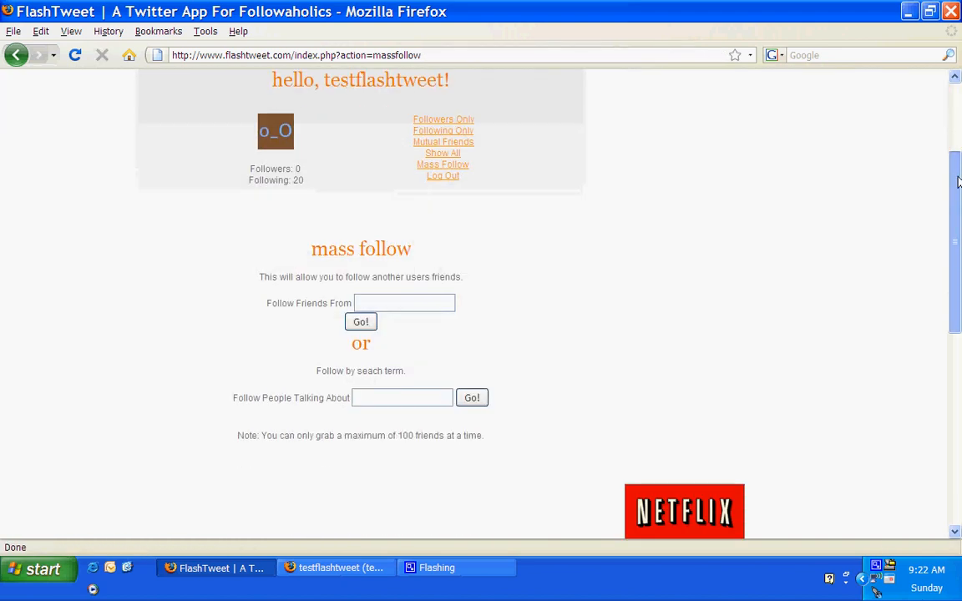
scroll(down, 3)
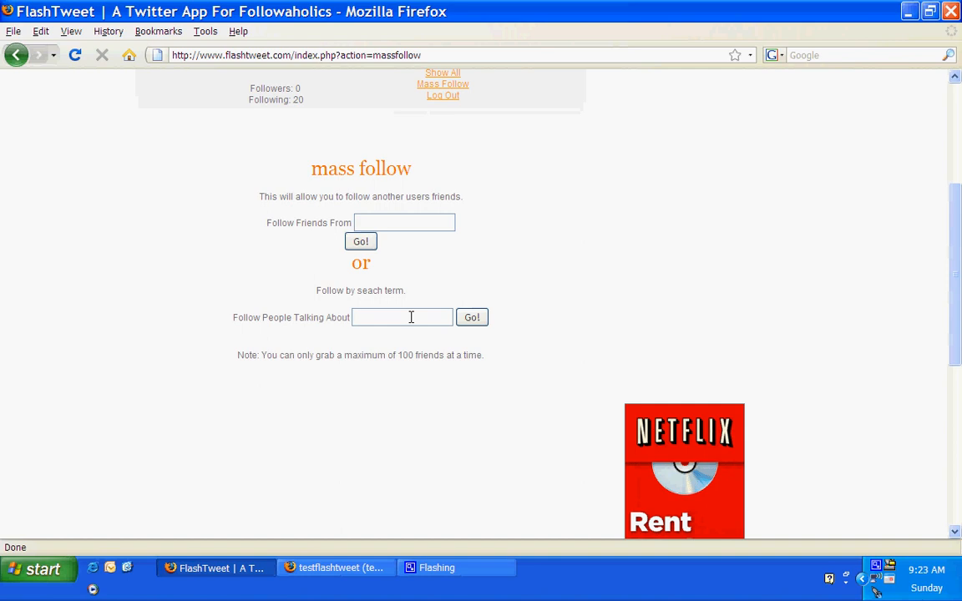
click(400, 318)
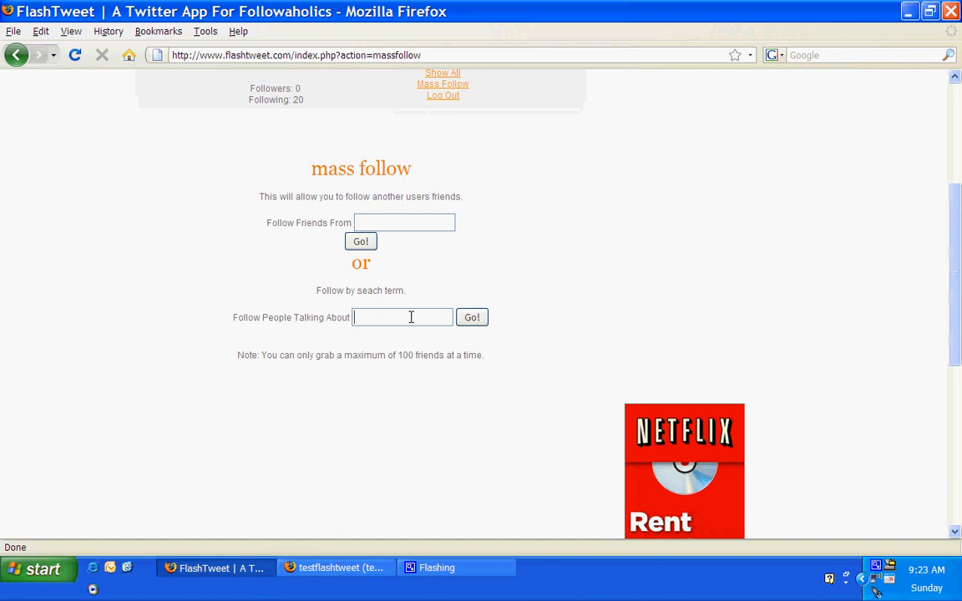
text(merlot)
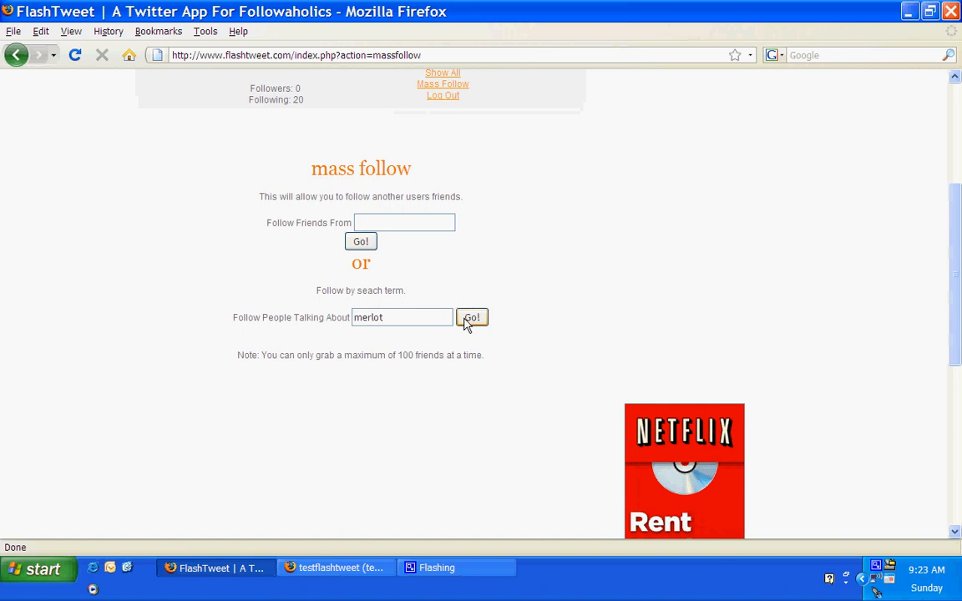
click(471, 317)
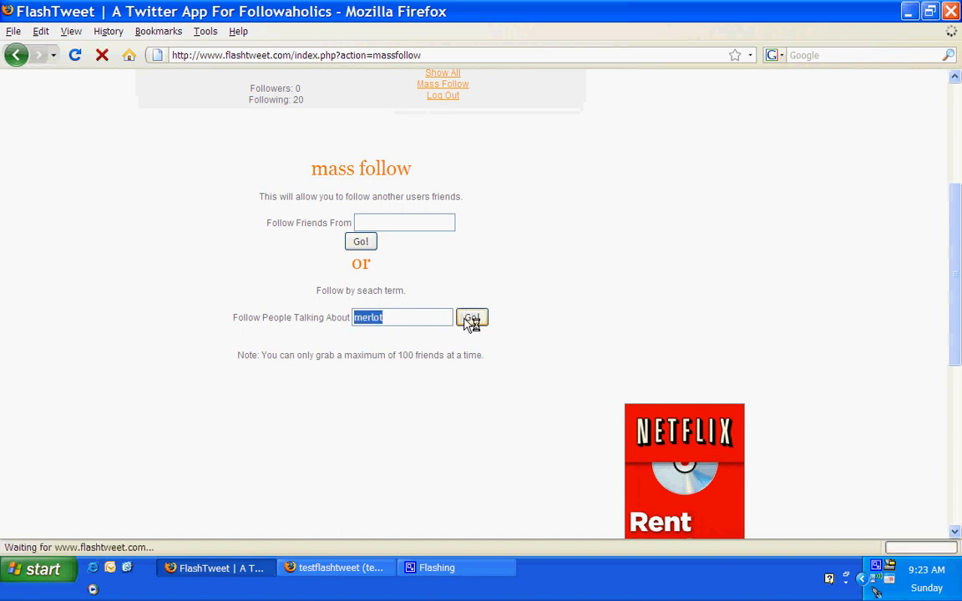
- On the merlot results, check all tweeters and then uncheck them all again
click(471, 317)
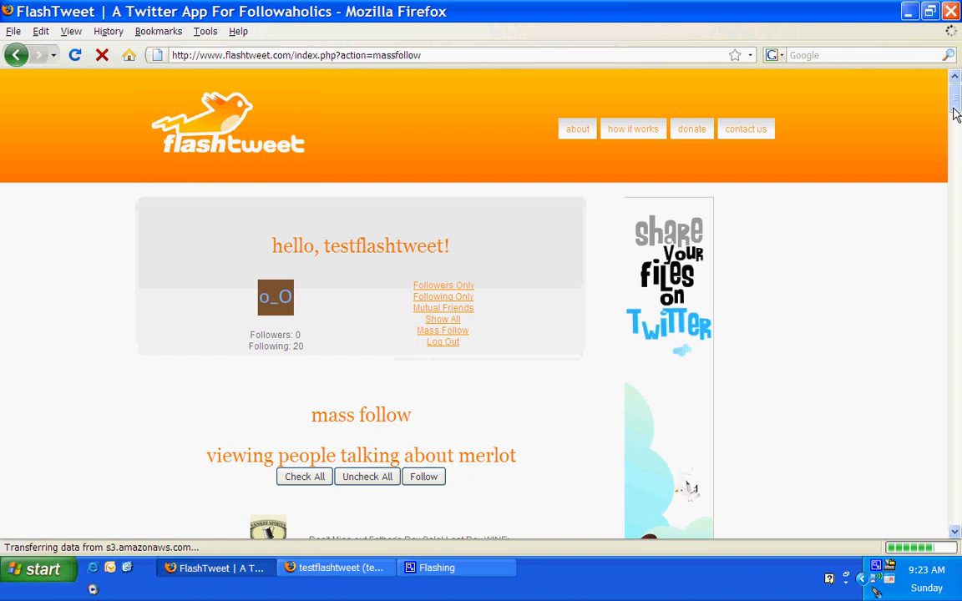
scroll(down, 3)
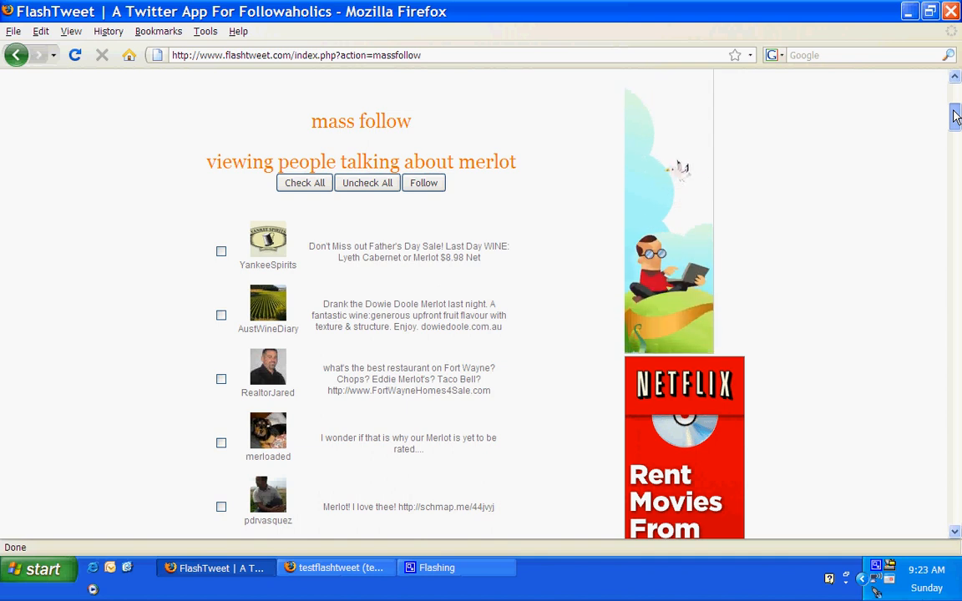
scroll(down, 3)
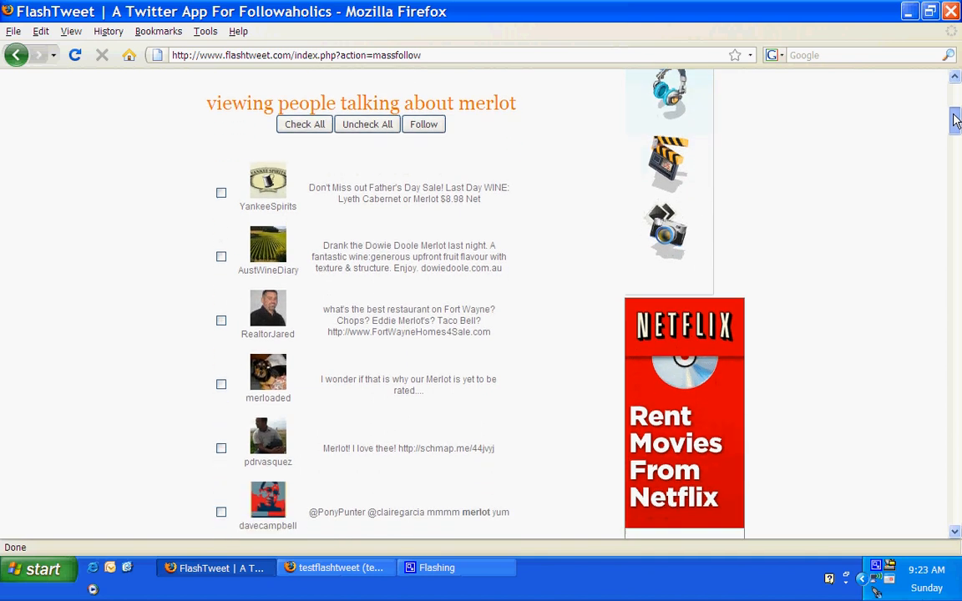
scroll(down, 3)
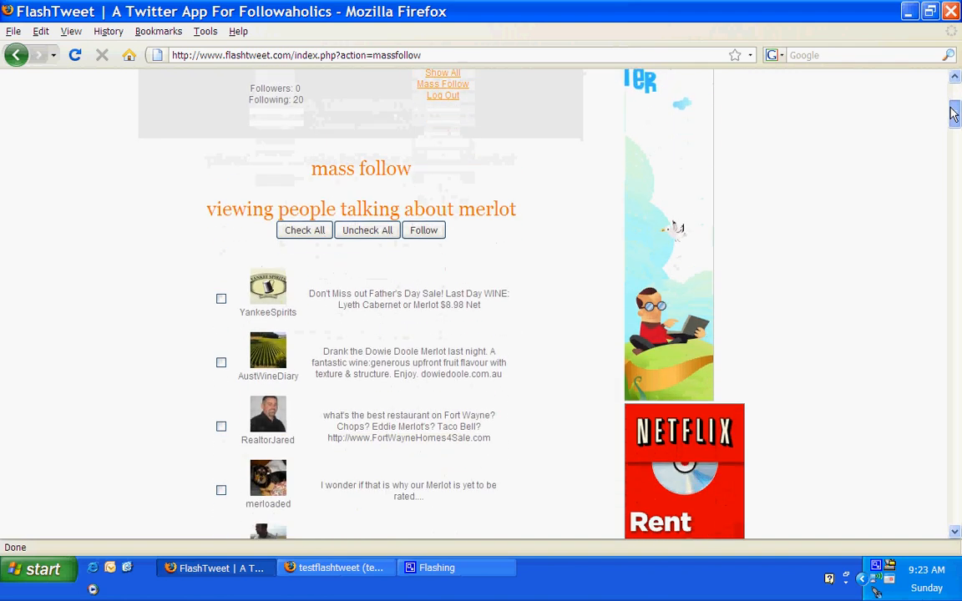
click(304, 241)
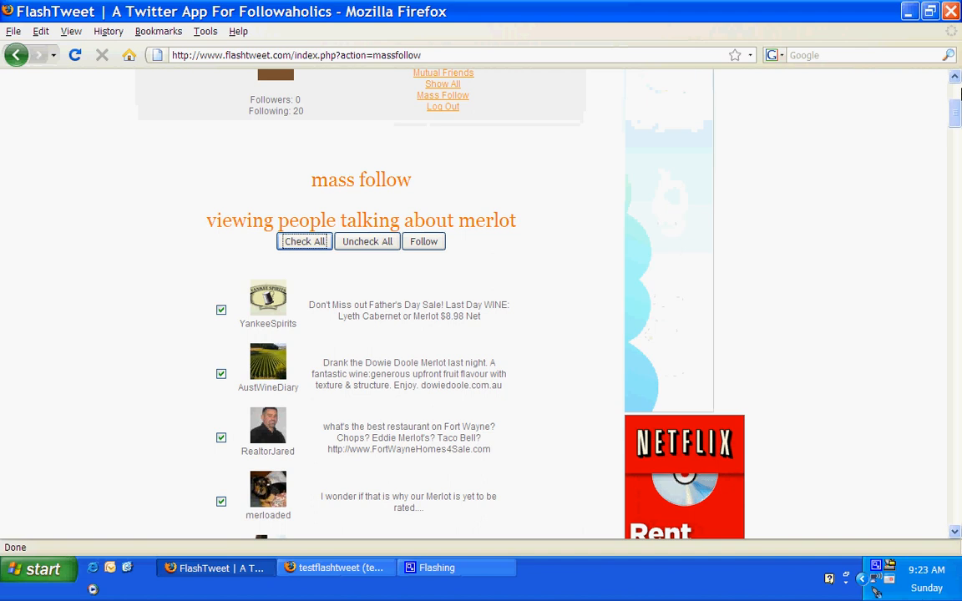
scroll(down, 3)
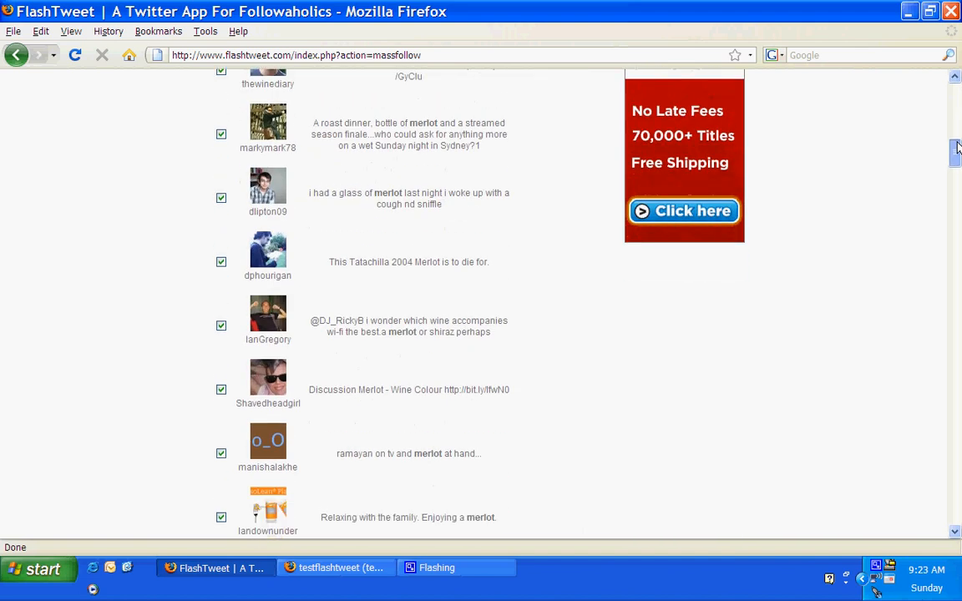
scroll(down, 3)
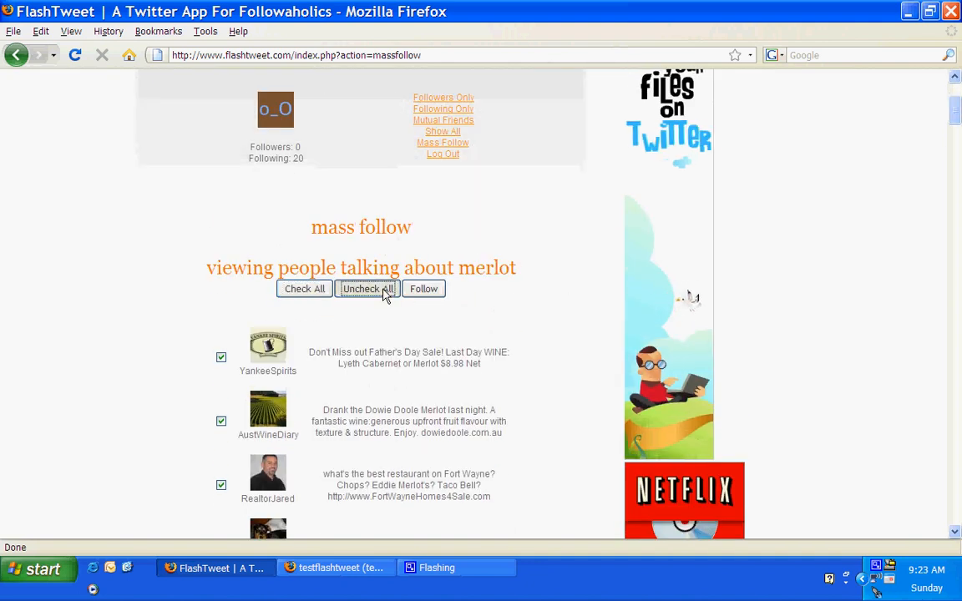
click(367, 287)
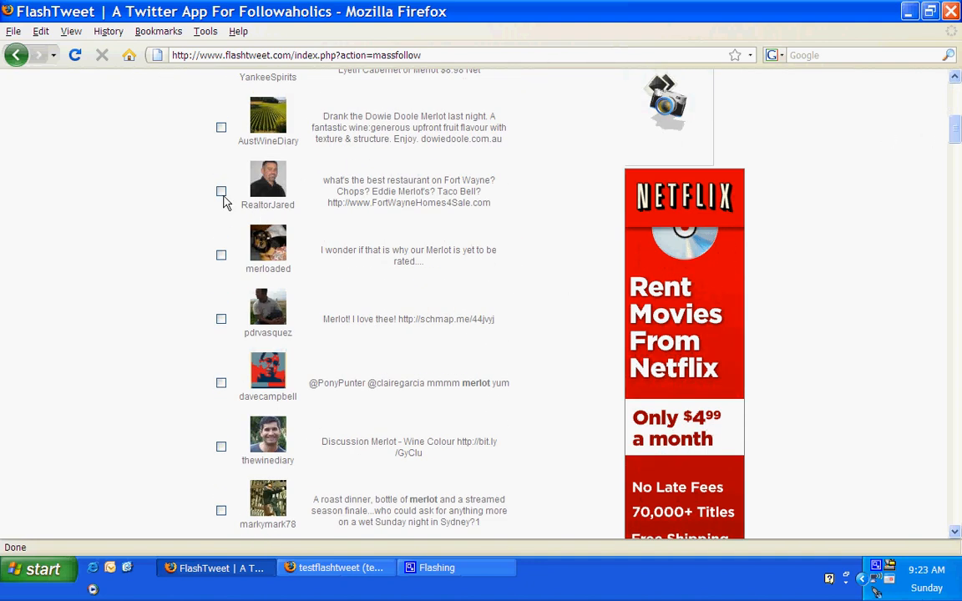
click(220, 192)
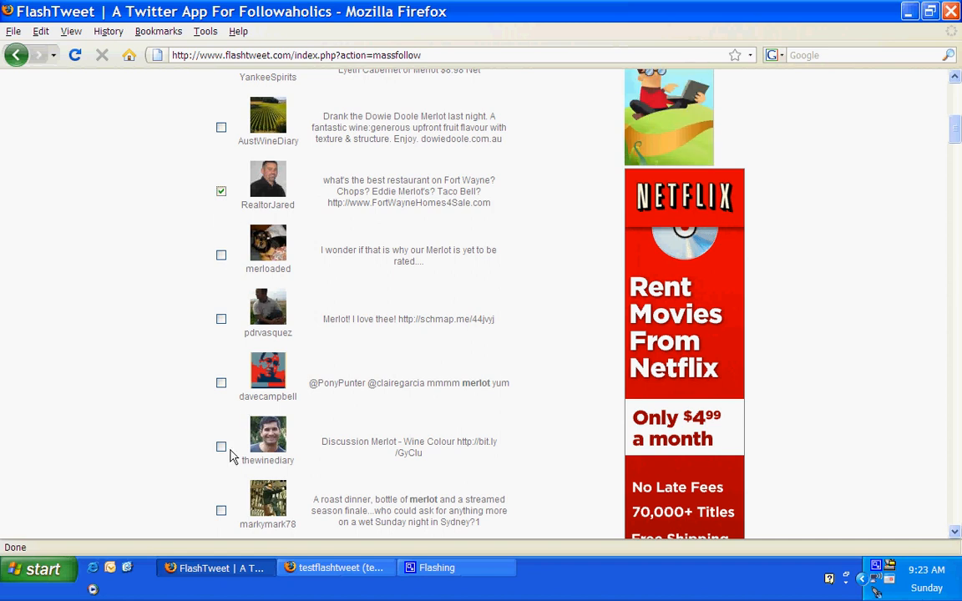
click(220, 447)
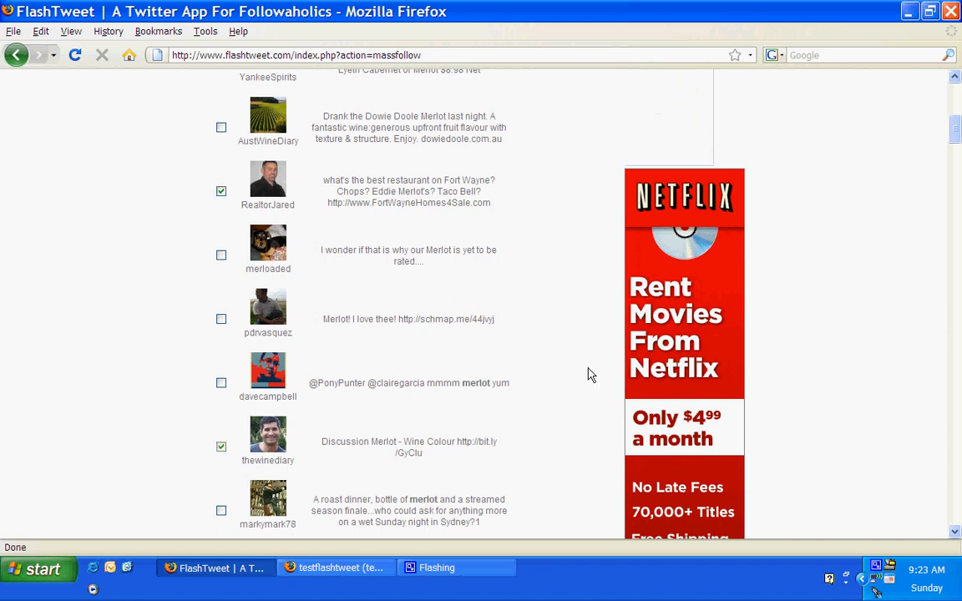
scroll(down, 3)
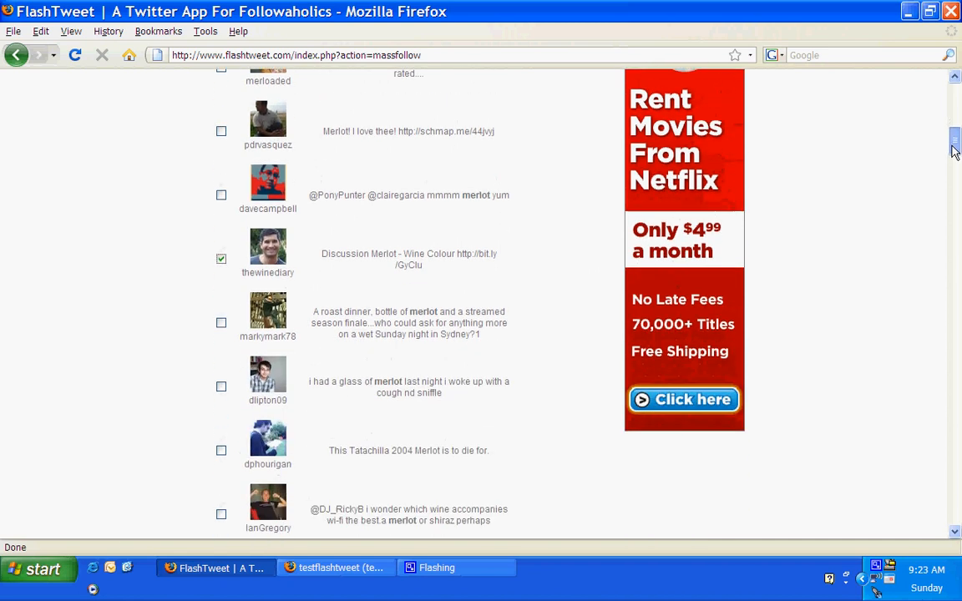
scroll(down, 3)
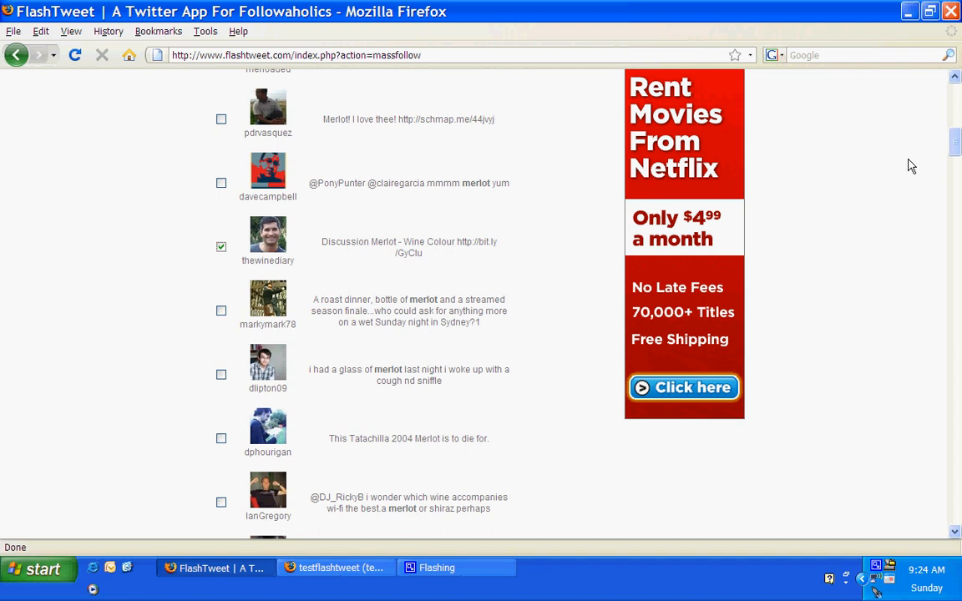
scroll(down, 3)
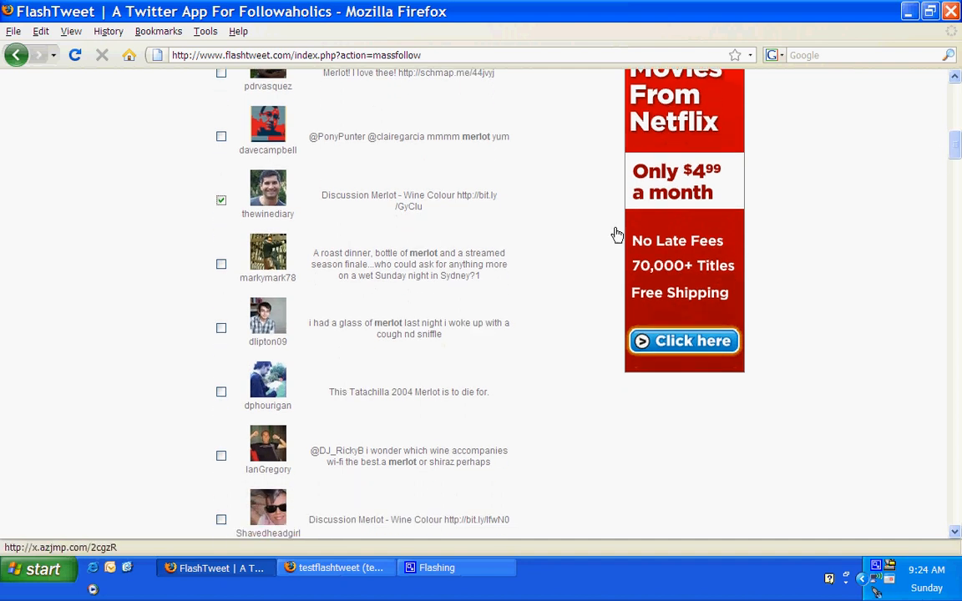
click(220, 327)
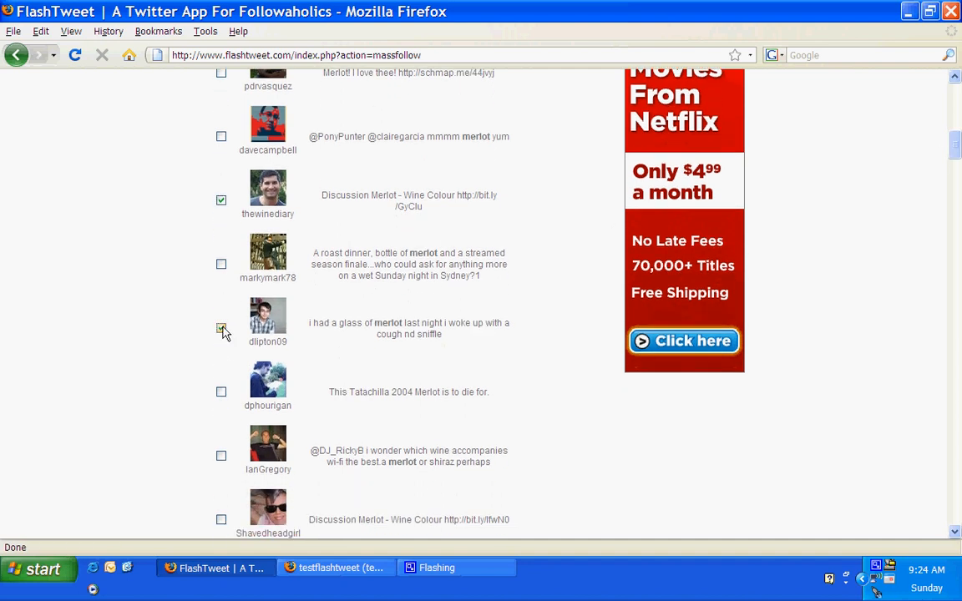
scroll(down, 3)
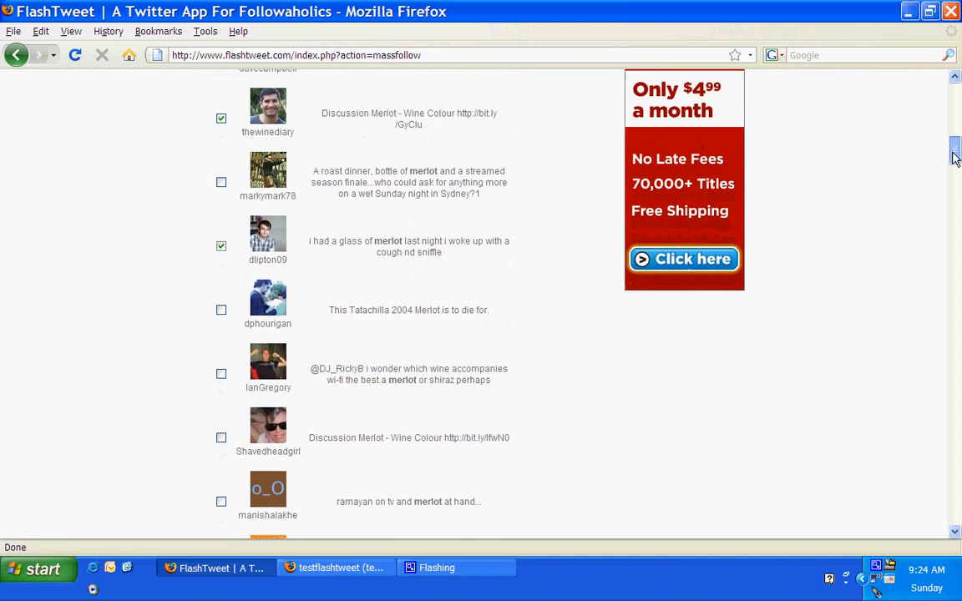
scroll(down, 3)
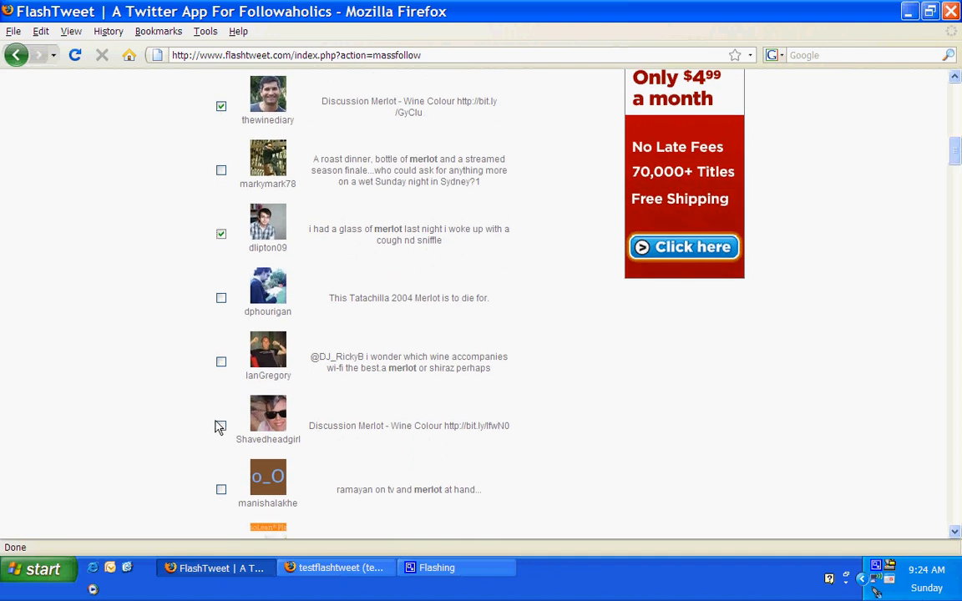
click(221, 426)
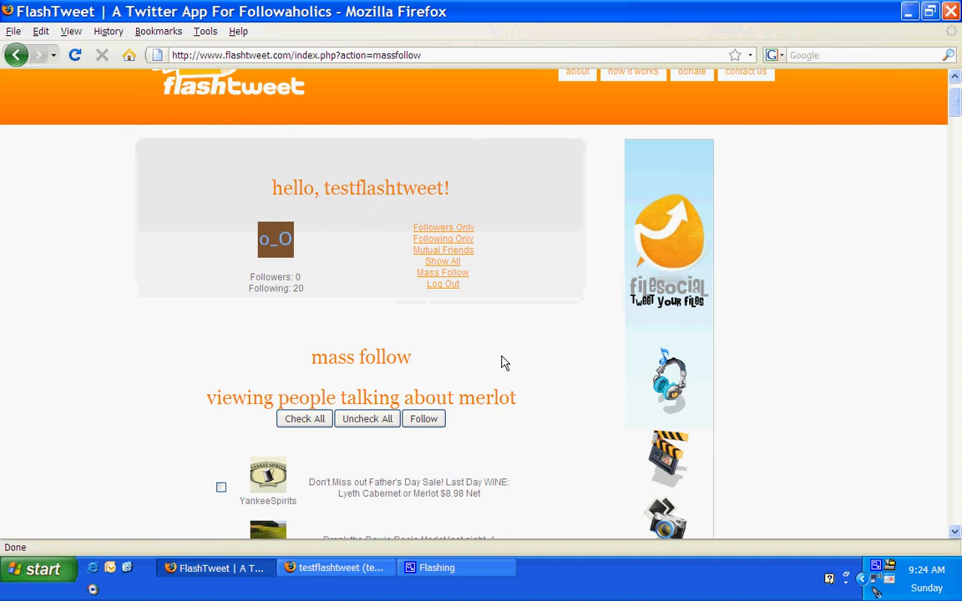
- Follow the ticked merlot tweeters so FlashTweet confirms new users followed
click(424, 418)
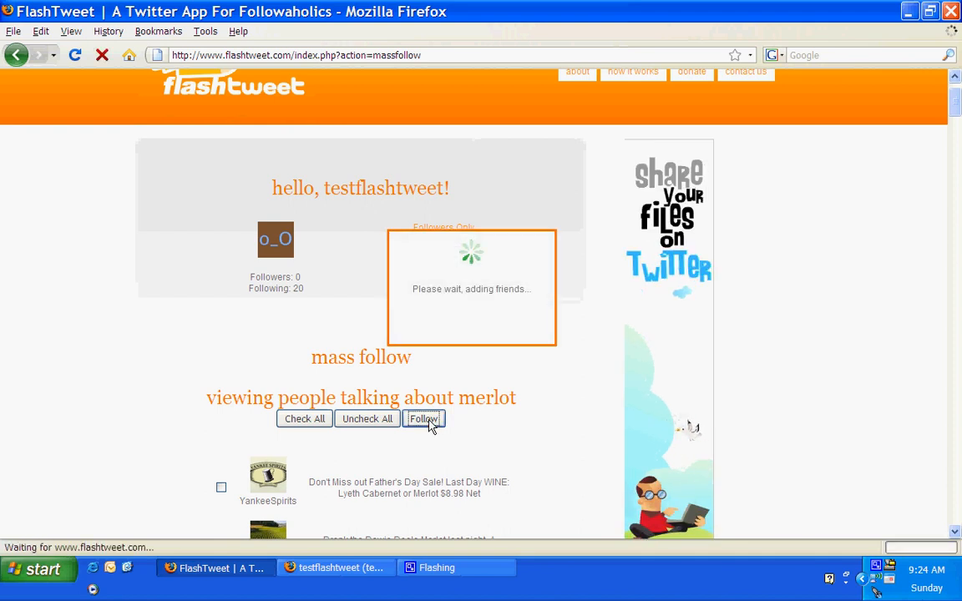
click(424, 417)
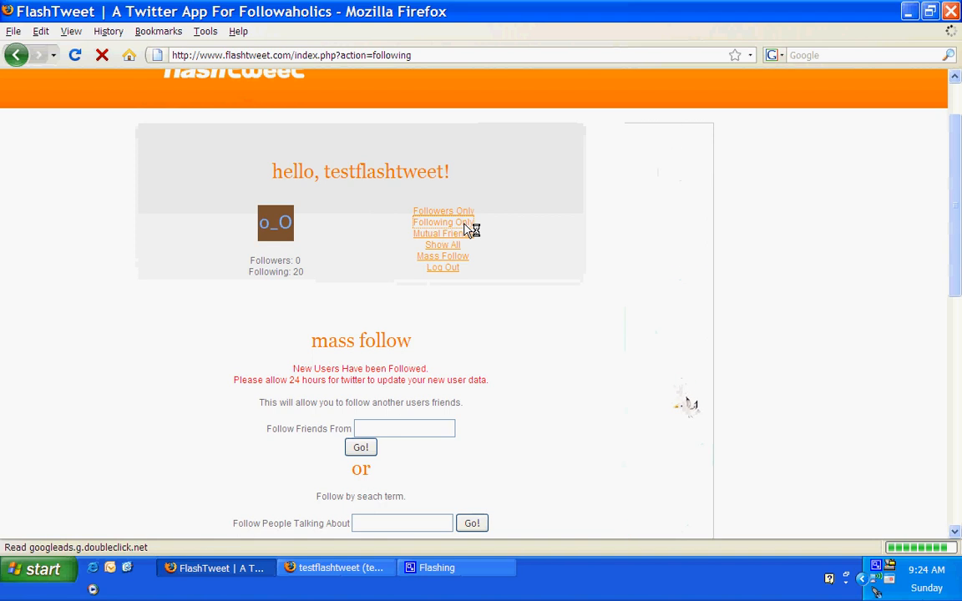
- In Following Only, check every followed account and submit an unfollow for all of them
click(444, 220)
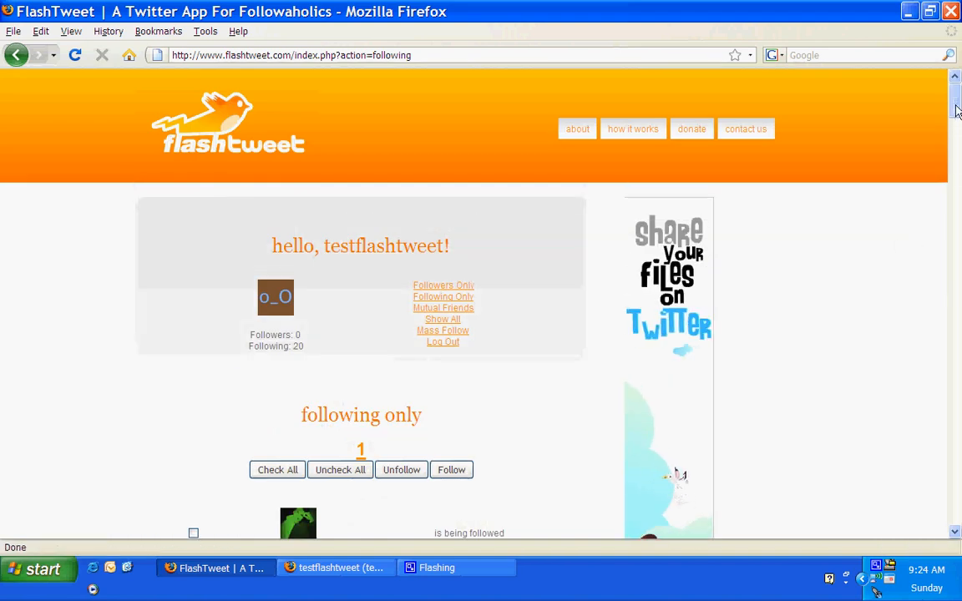
scroll(down, 3)
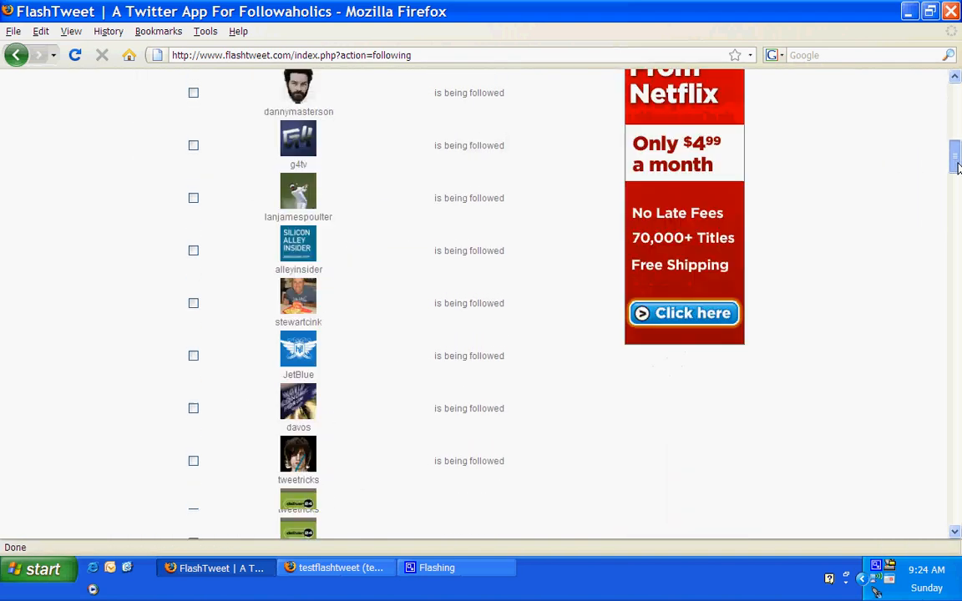
scroll(down, 3)
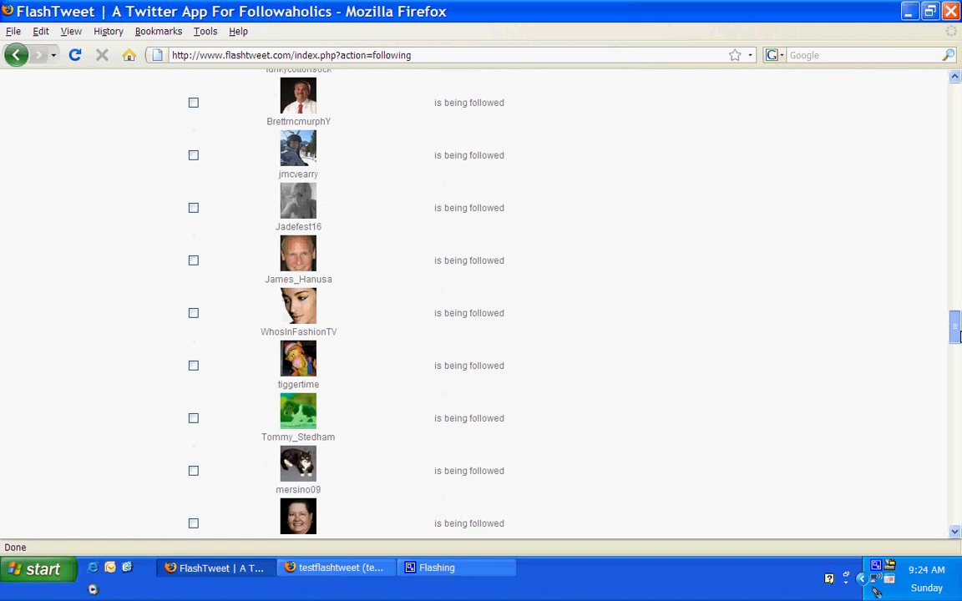
scroll(down, 3)
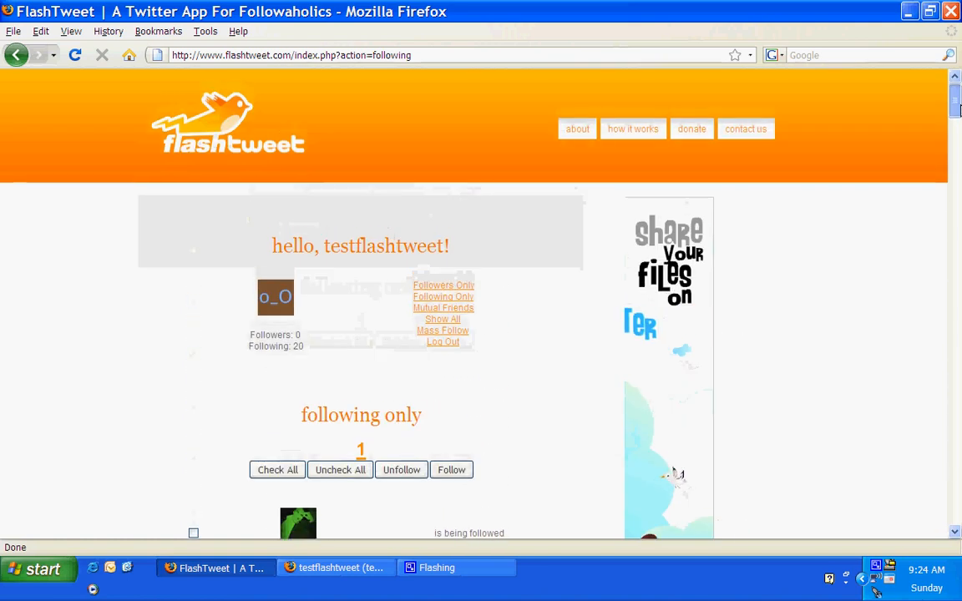
scroll(down, 3)
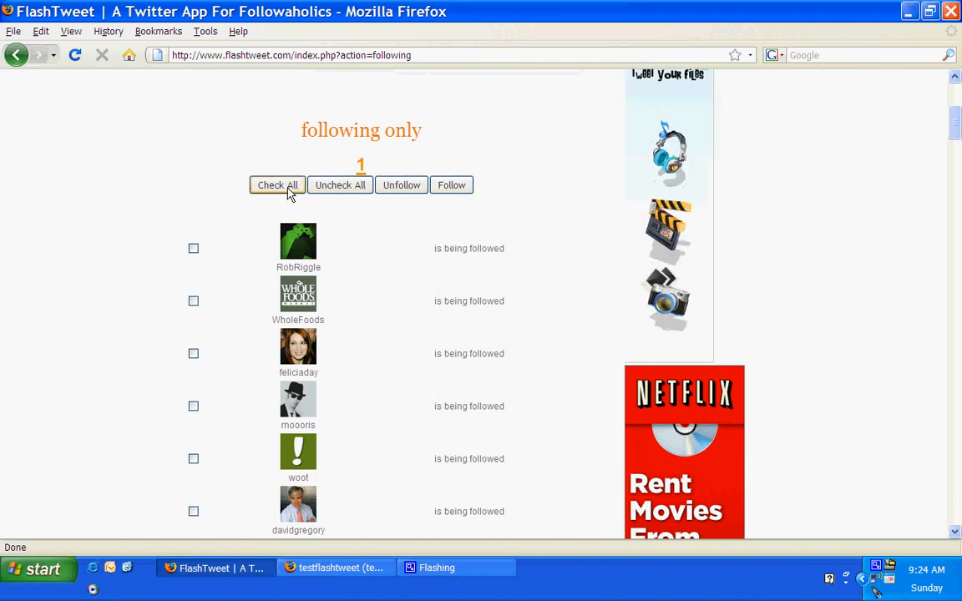
click(277, 184)
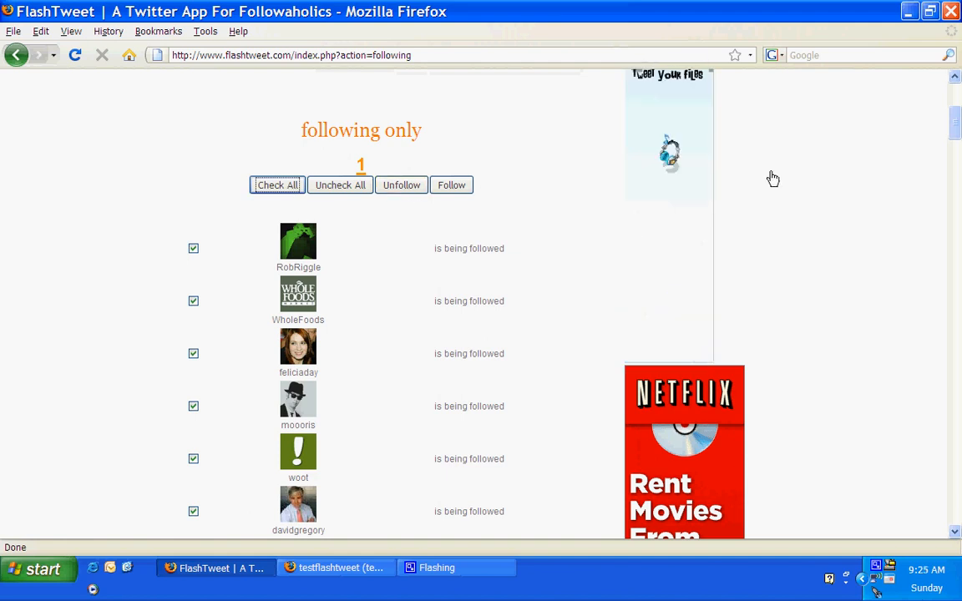
scroll(down, 3)
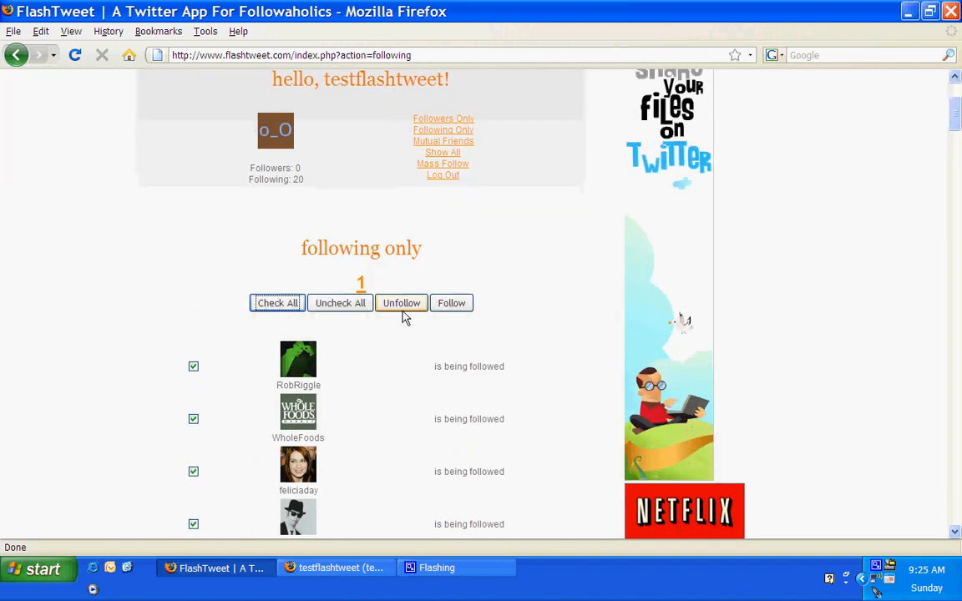
click(400, 302)
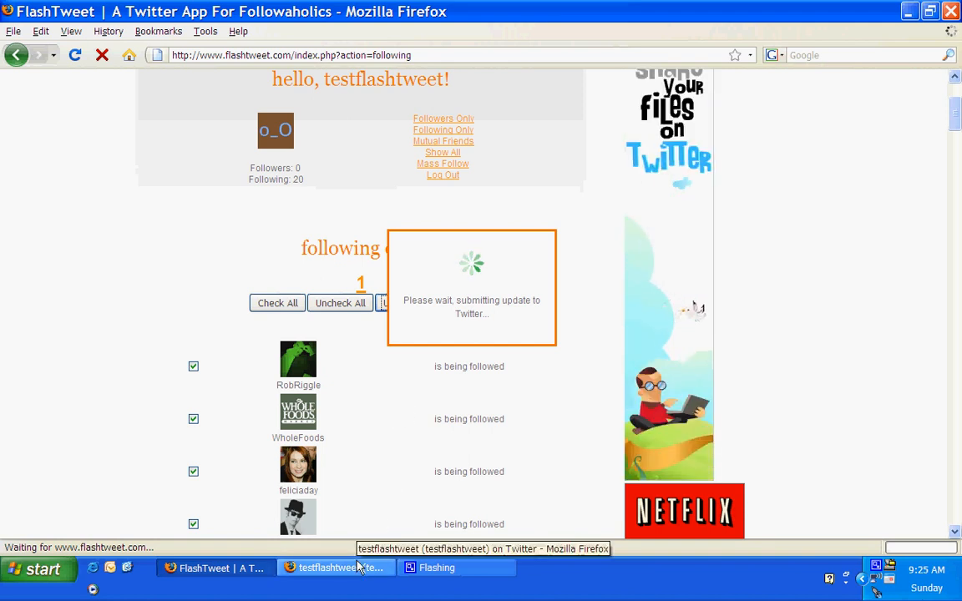
- Reload the testflashtweet Twitter profile until it shows 11 following and 9 followers
click(334, 567)
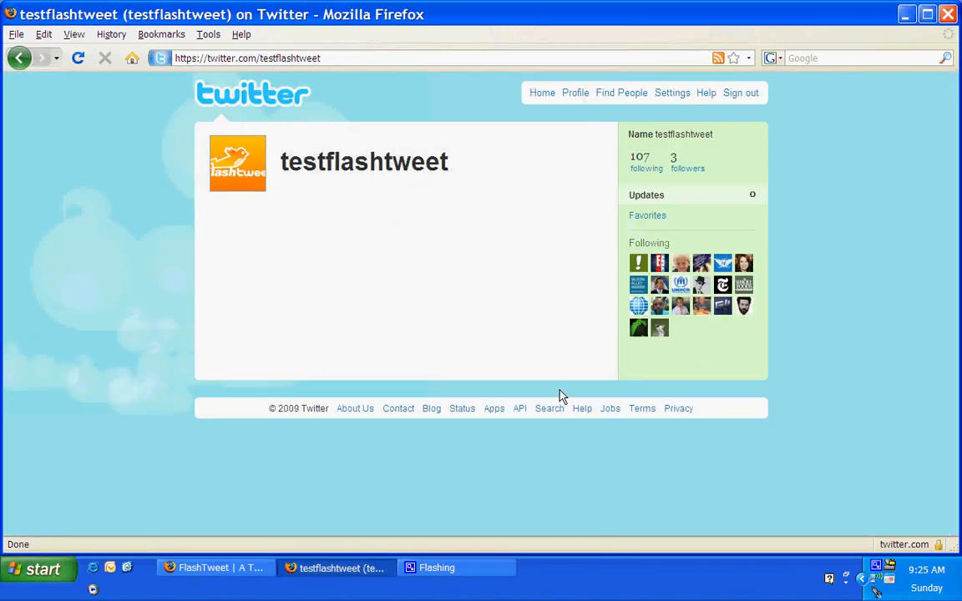
mouse_move(59, 125)
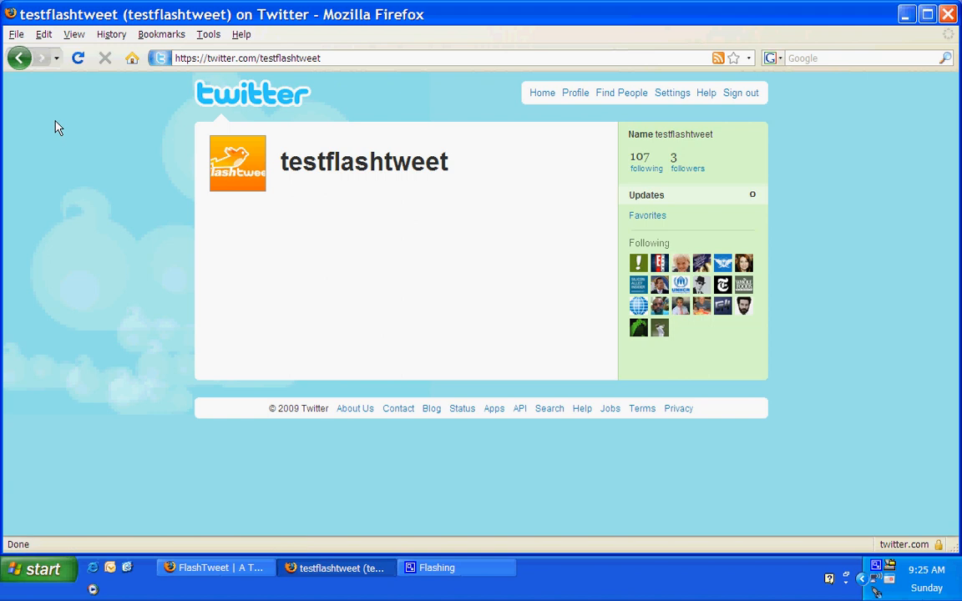
mouse_move(79, 57)
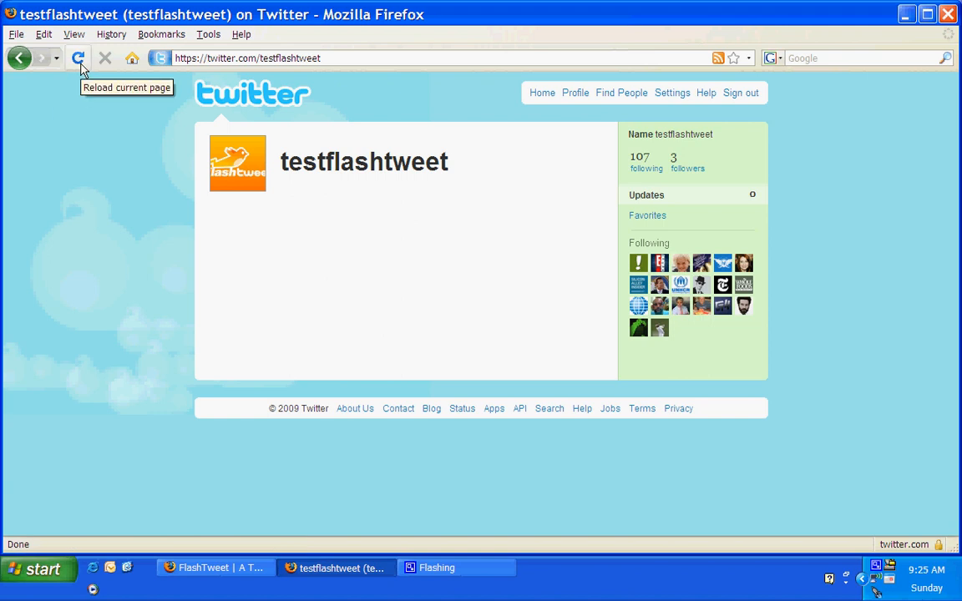
click(77, 57)
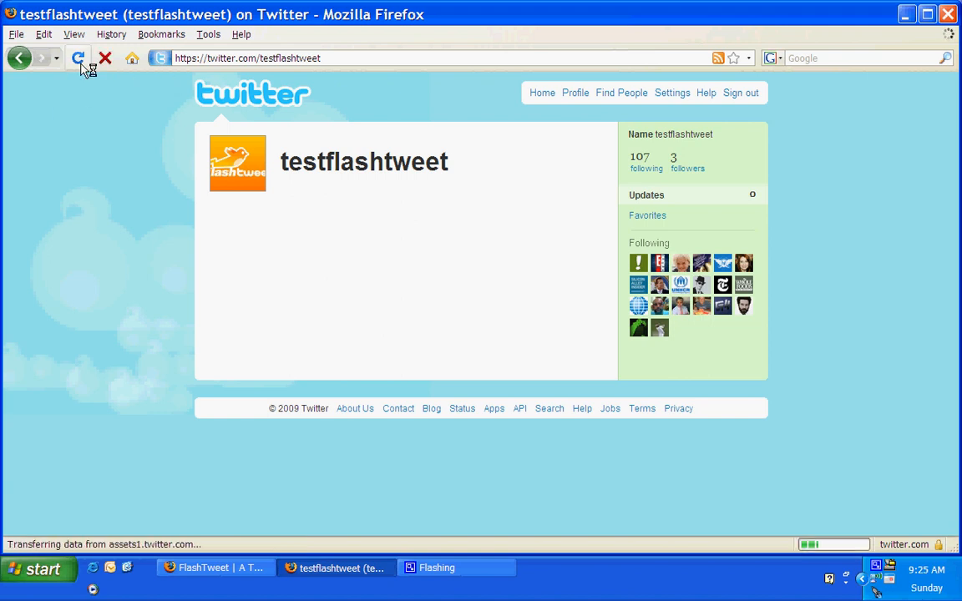
click(77, 56)
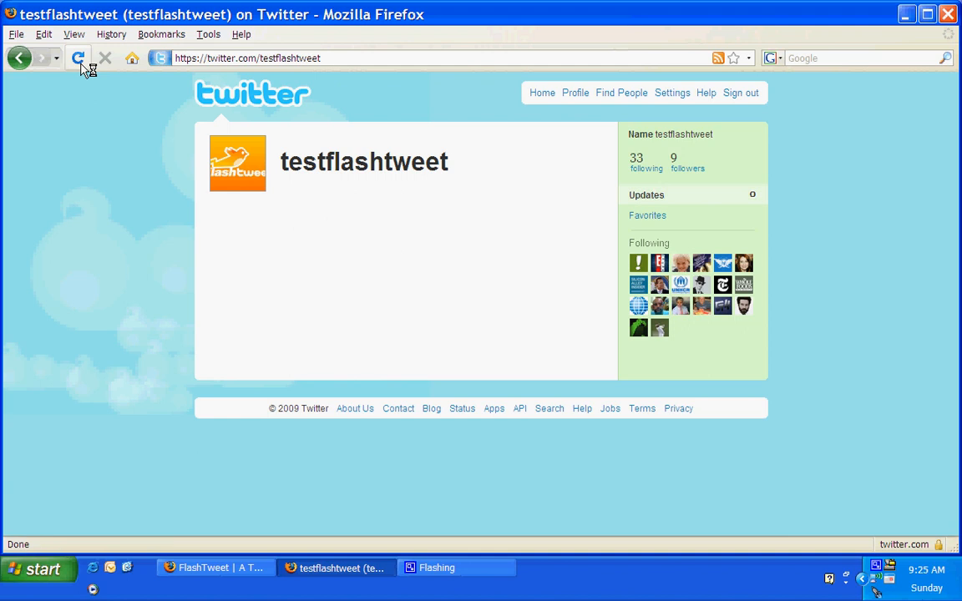
click(76, 57)
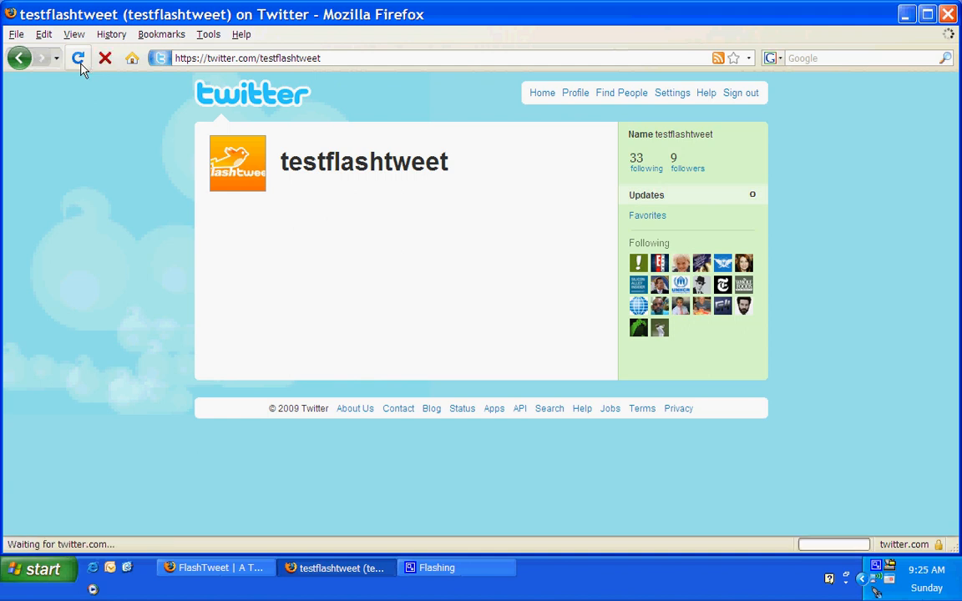
click(76, 57)
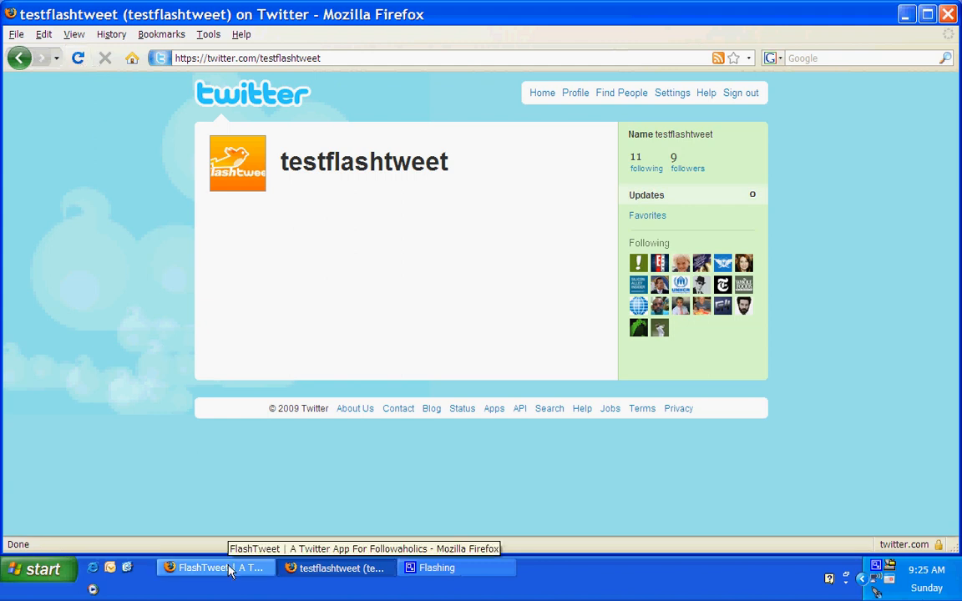
- Back in FlashTweet, view the empty Followers Only list, then return to Following Only
click(213, 567)
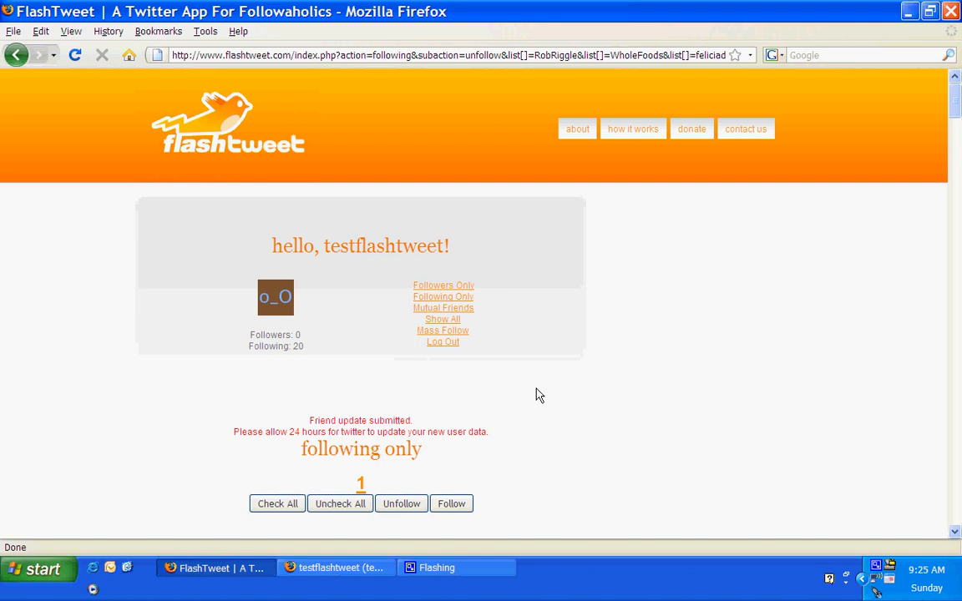
mouse_move(444, 287)
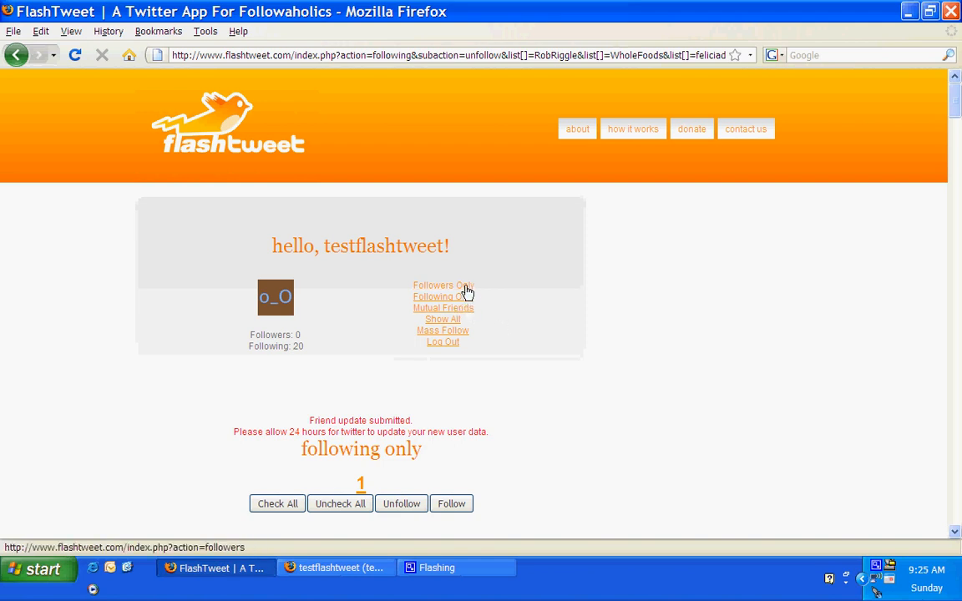
click(443, 286)
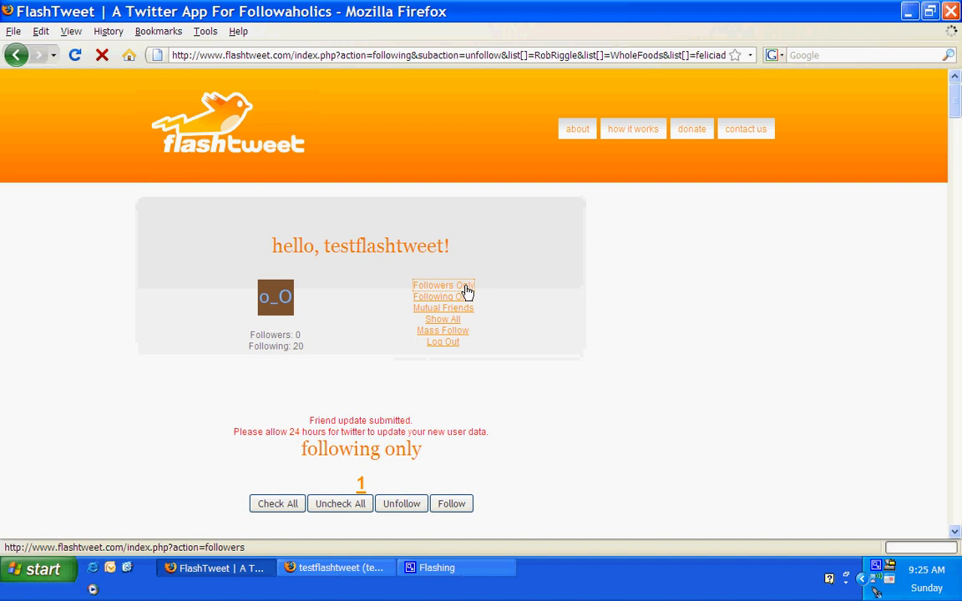
click(443, 284)
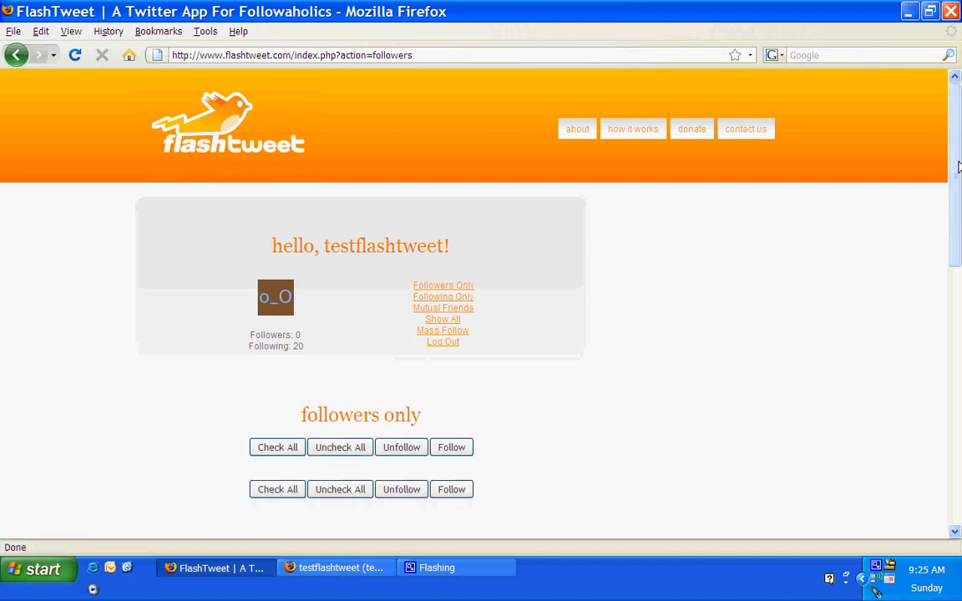
scroll(down, 3)
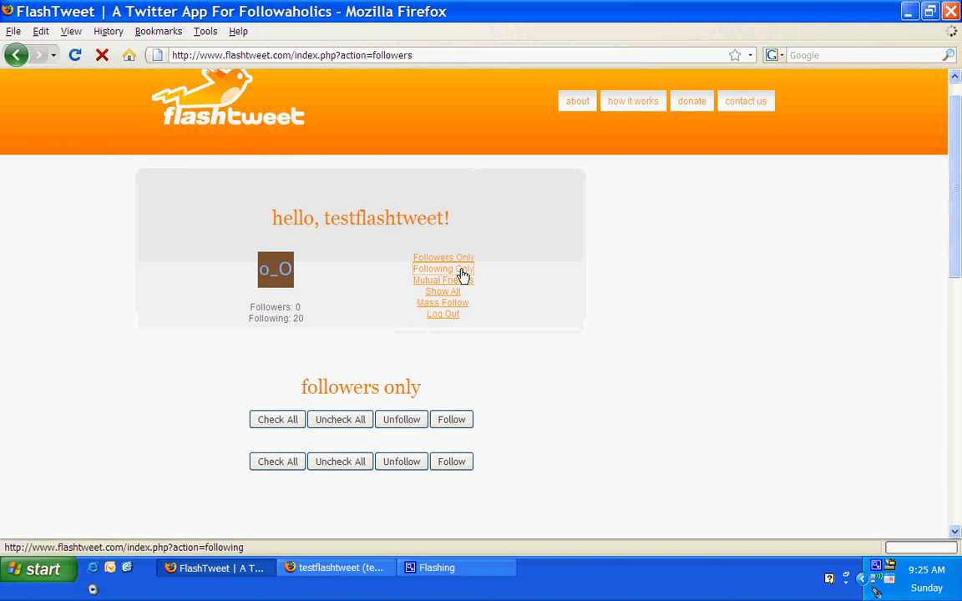
click(444, 267)
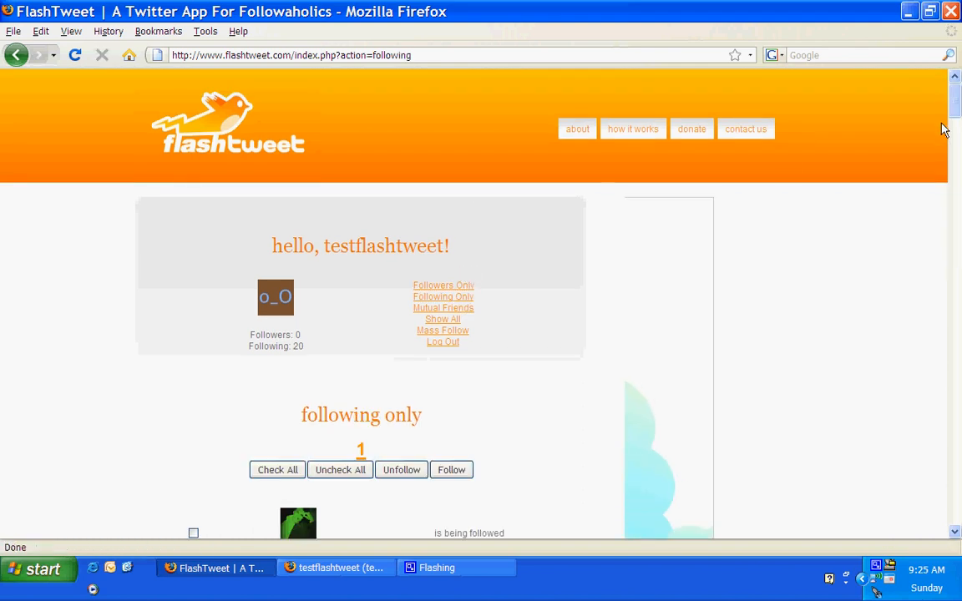
scroll(down, 3)
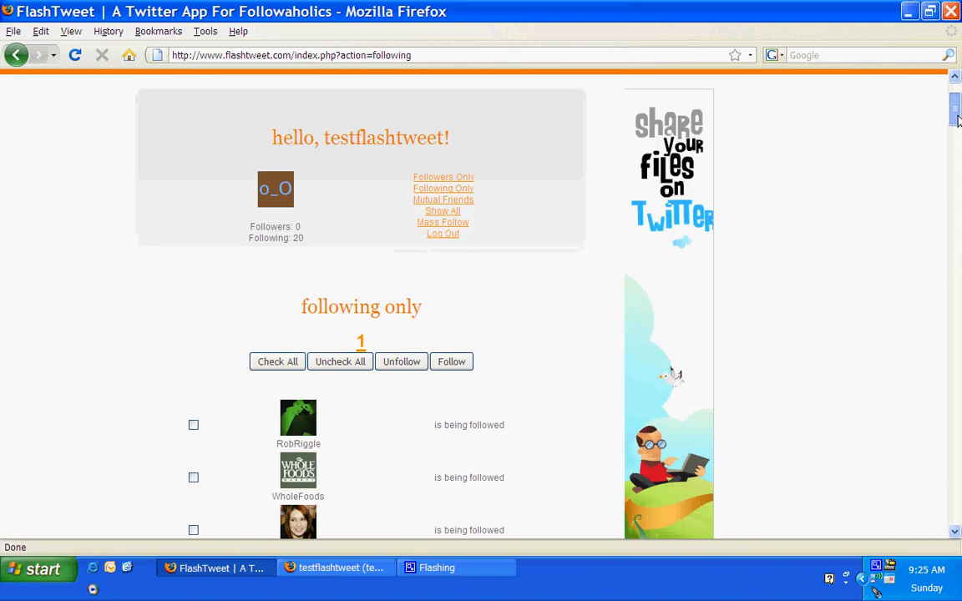